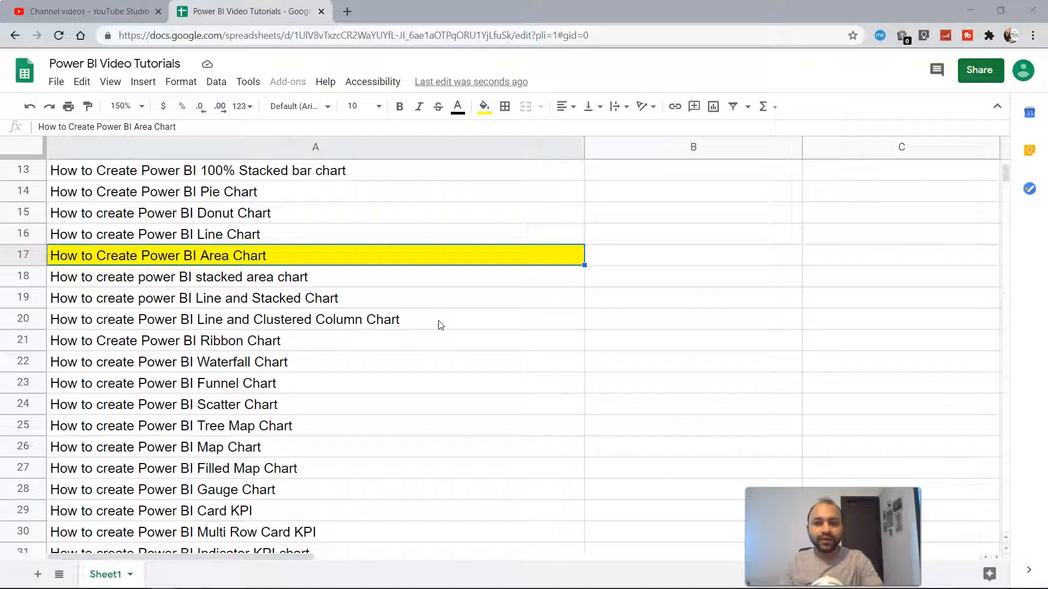
pyautogui.moveTo(462, 324)
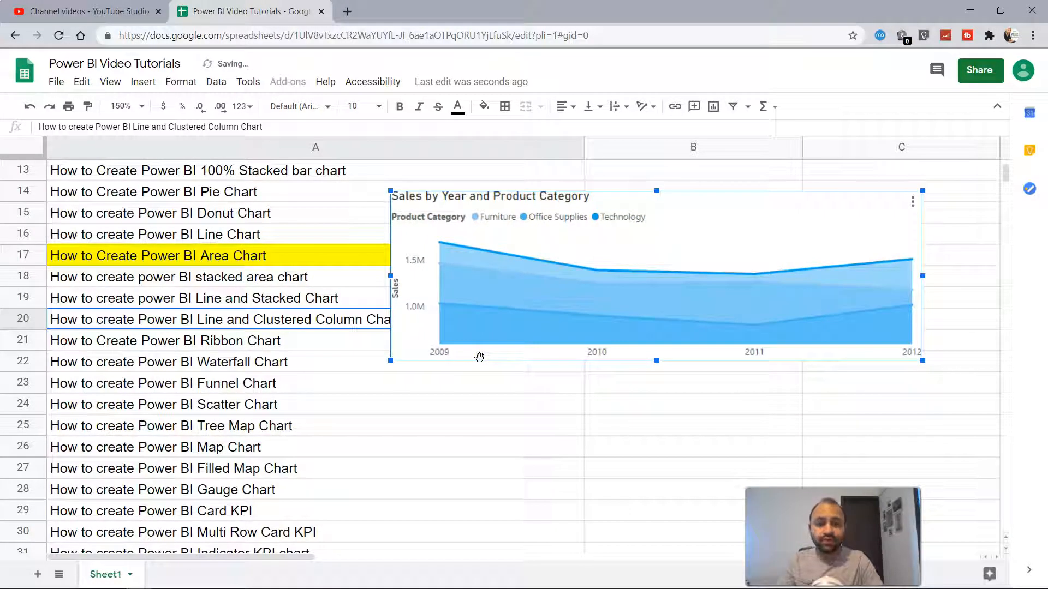
pyautogui.moveTo(572, 356)
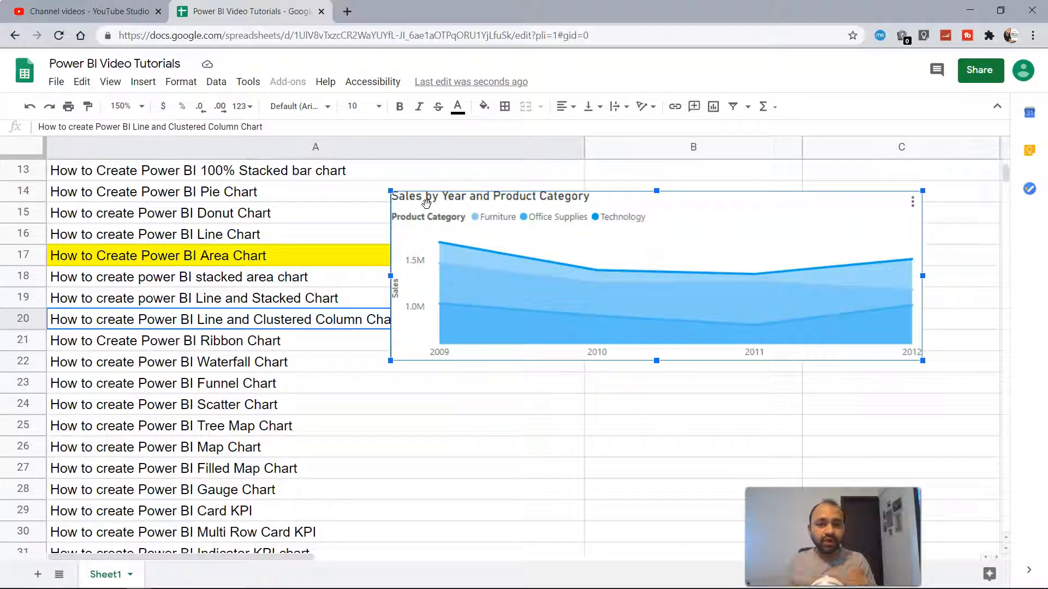
pyautogui.moveTo(509, 191)
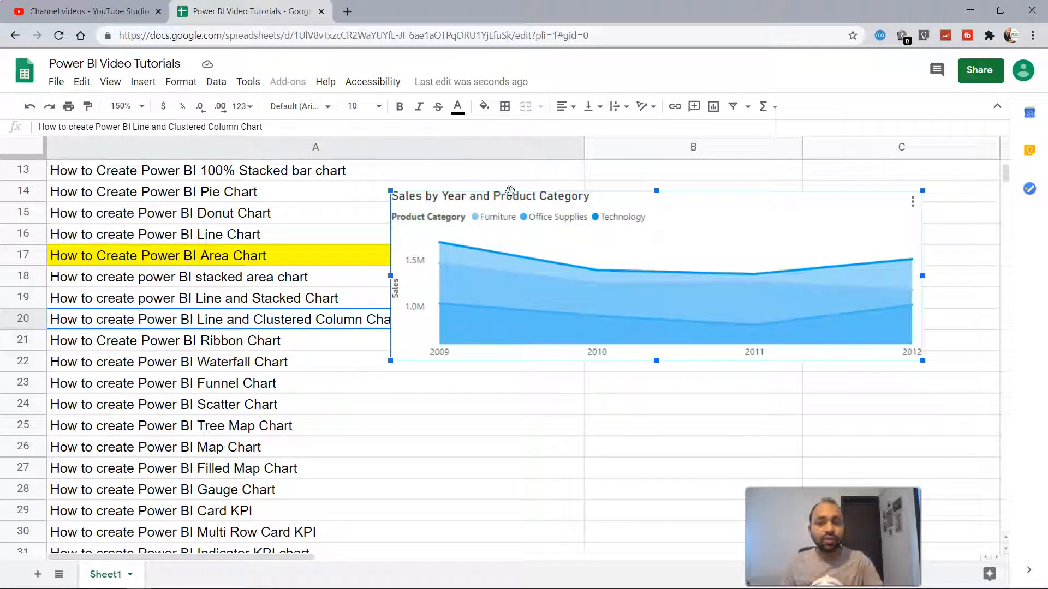
pyautogui.moveTo(587, 276)
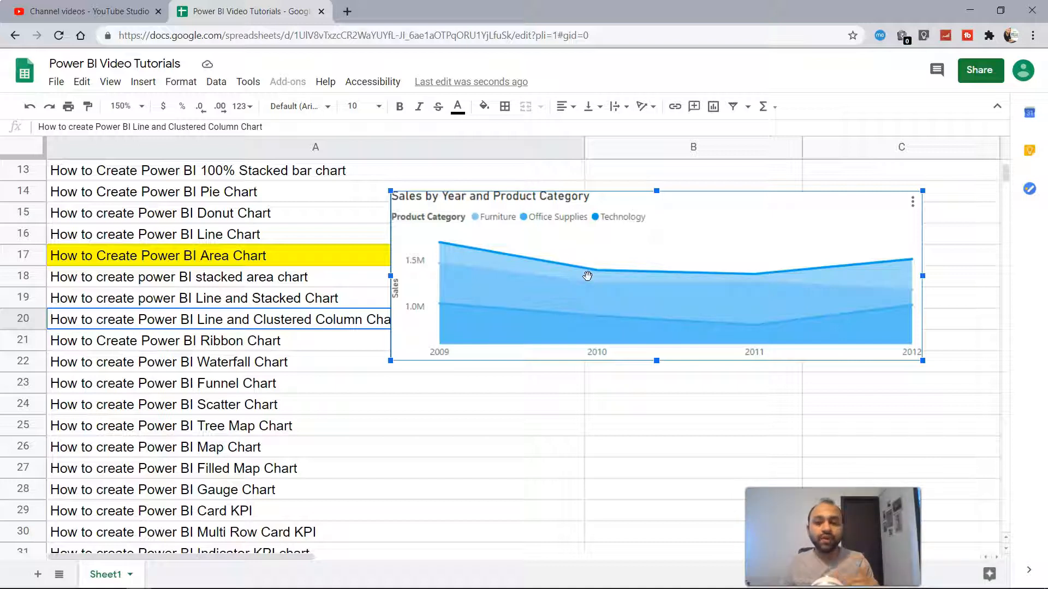
pyautogui.moveTo(509, 232)
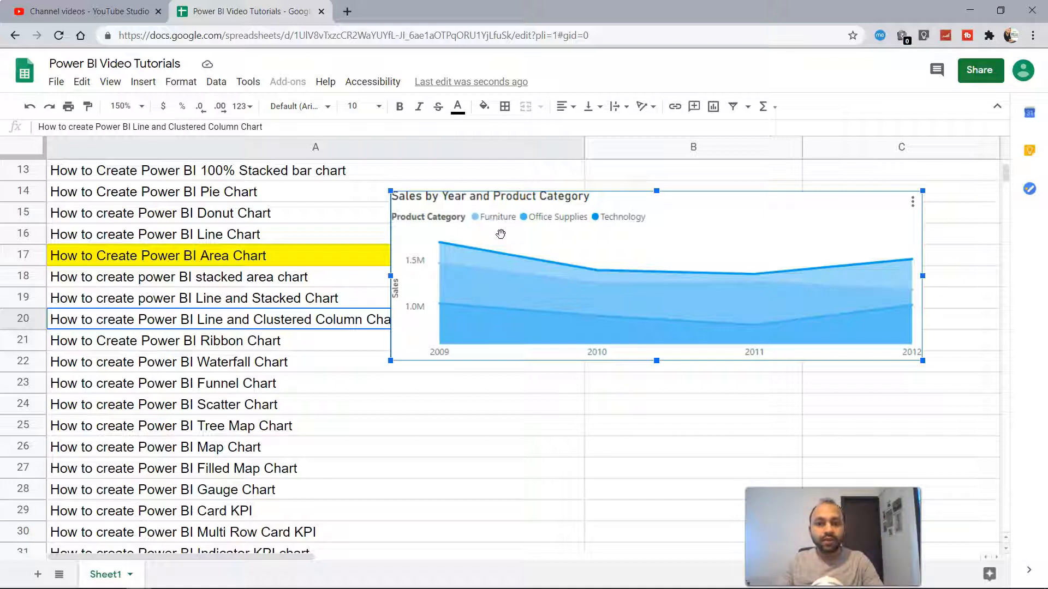
pyautogui.moveTo(846, 271)
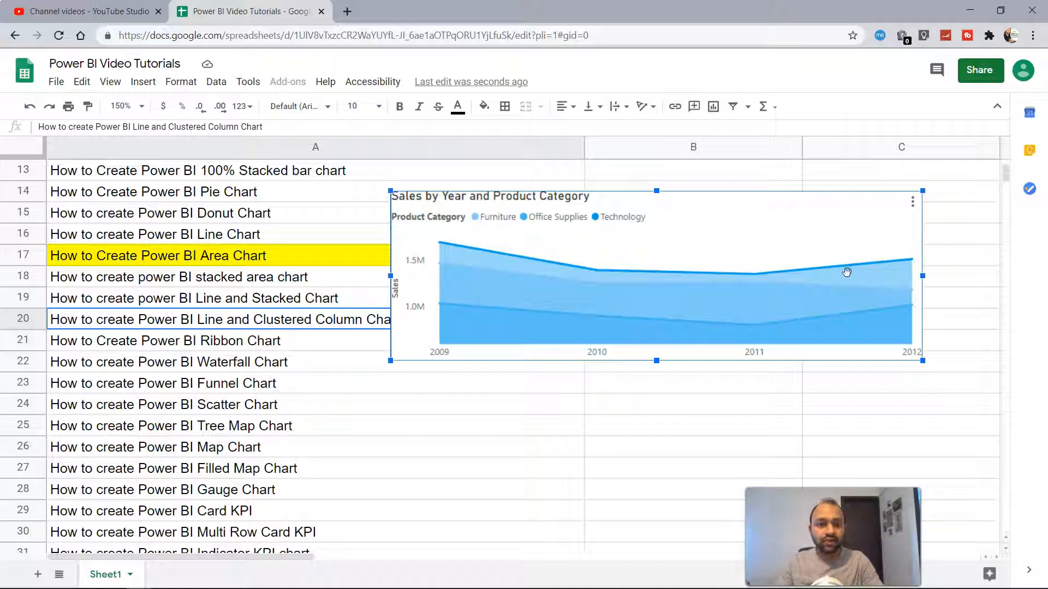
pyautogui.moveTo(845, 270)
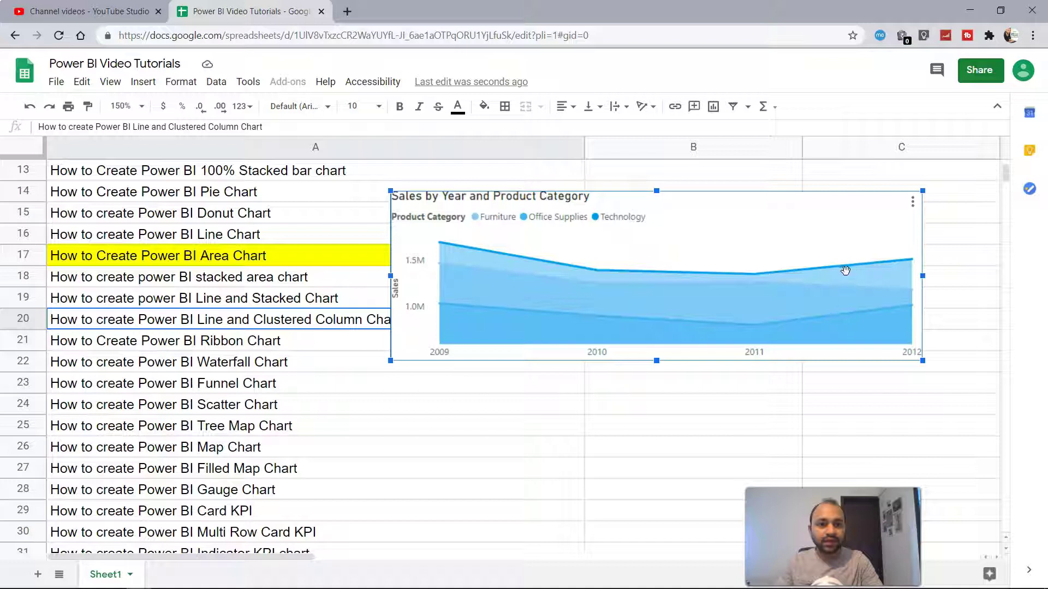
pyautogui.moveTo(776, 280)
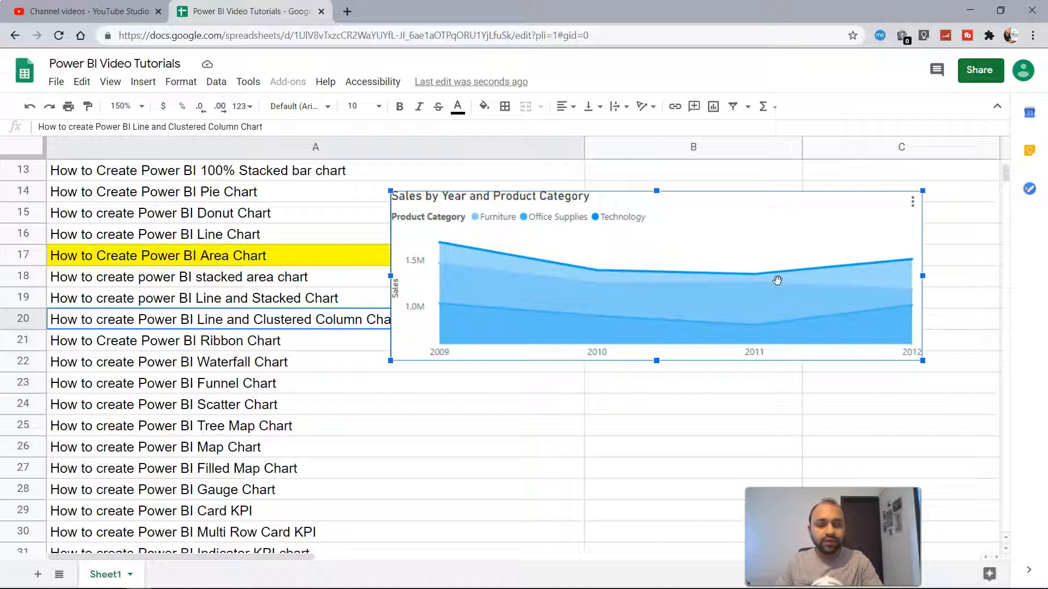
pyautogui.moveTo(909, 259)
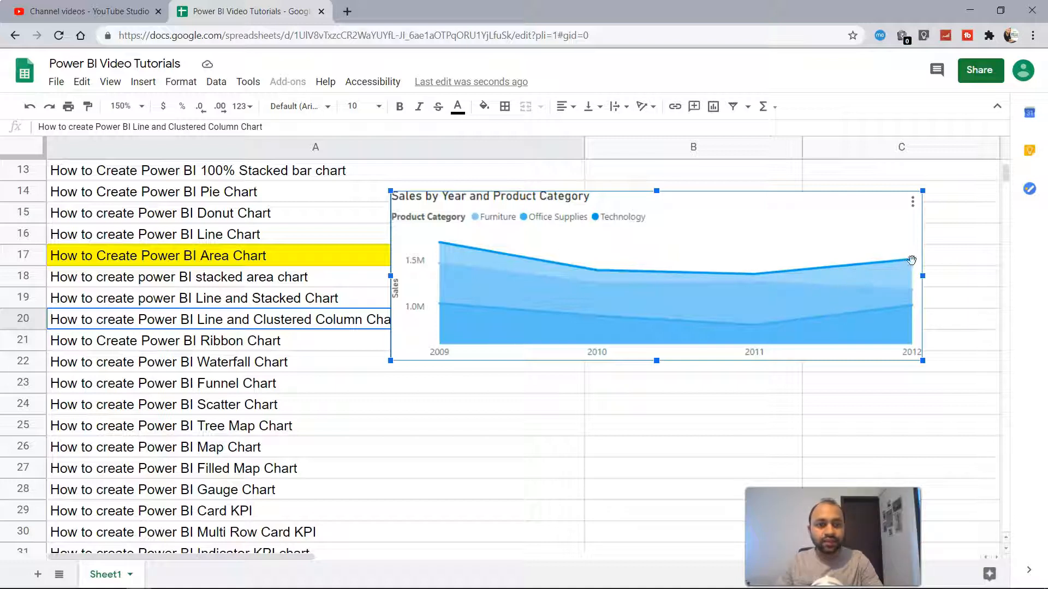
pyautogui.moveTo(548, 225)
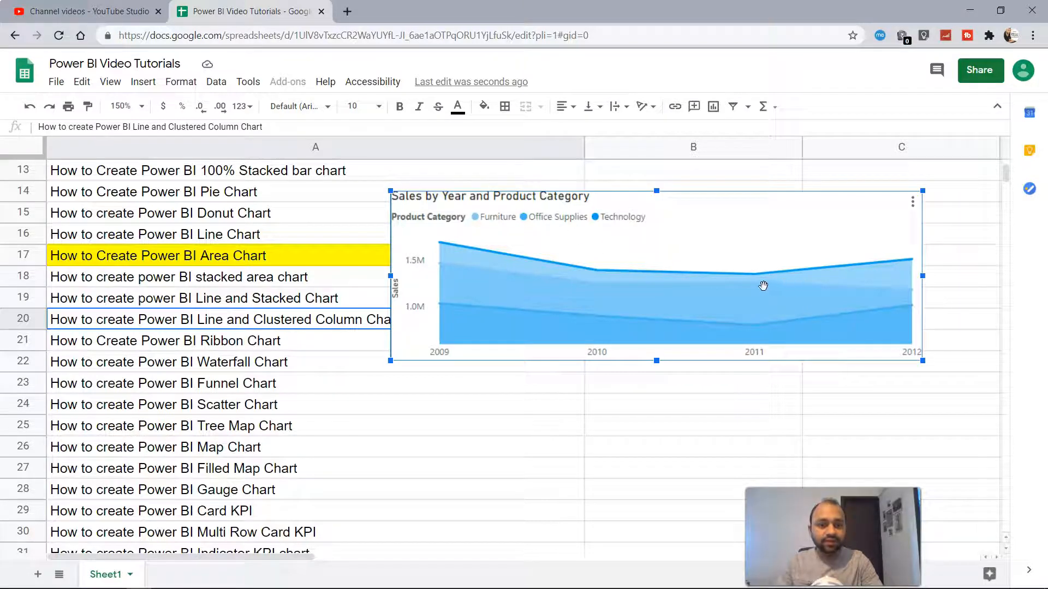
pyautogui.moveTo(808, 293)
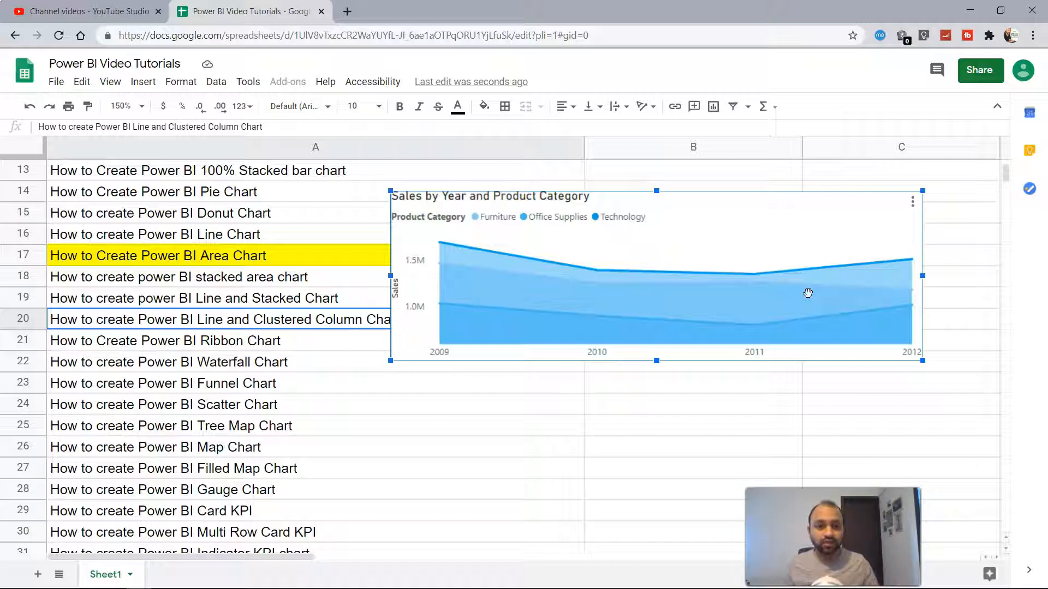
pyautogui.moveTo(616, 220)
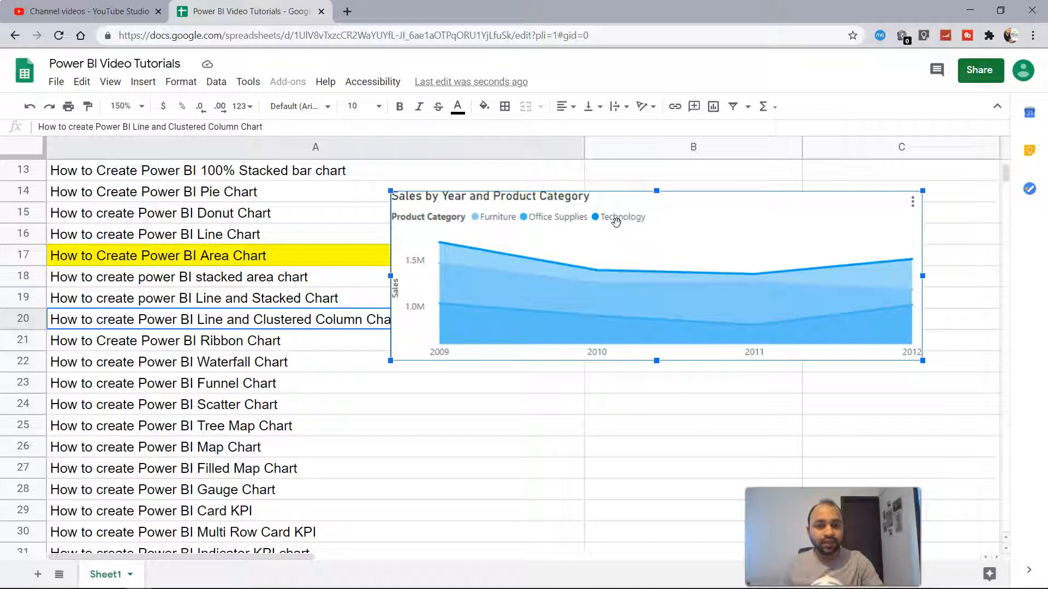
pyautogui.moveTo(871, 321)
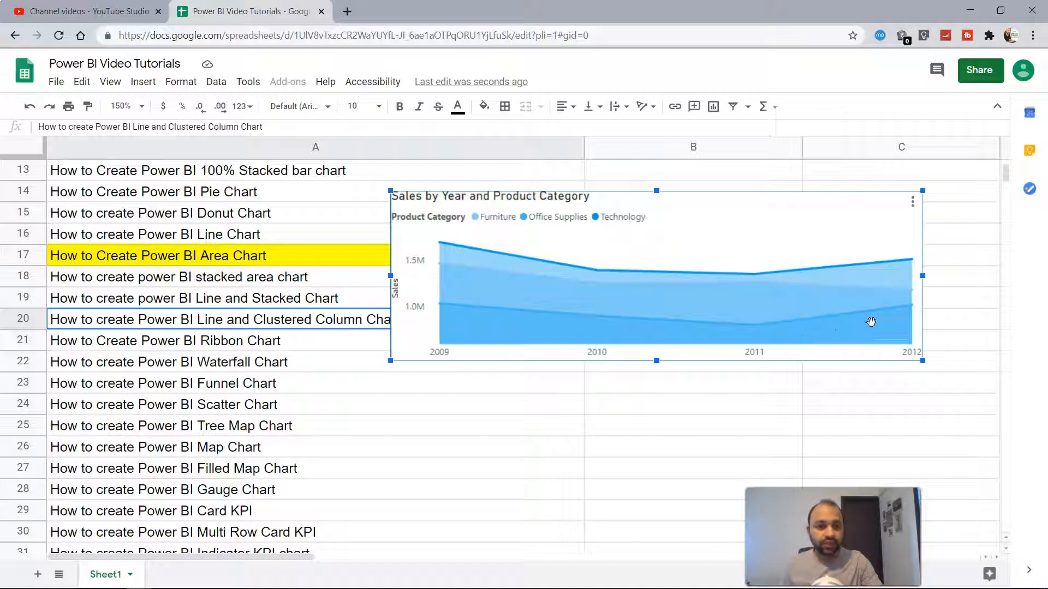
pyautogui.moveTo(893, 311)
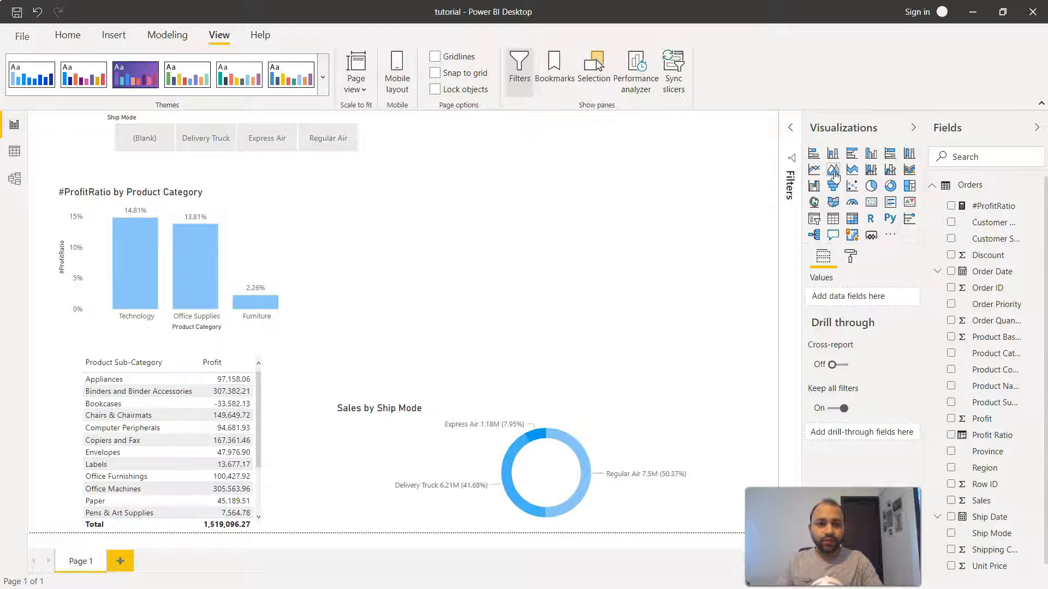
pyautogui.moveTo(833, 169)
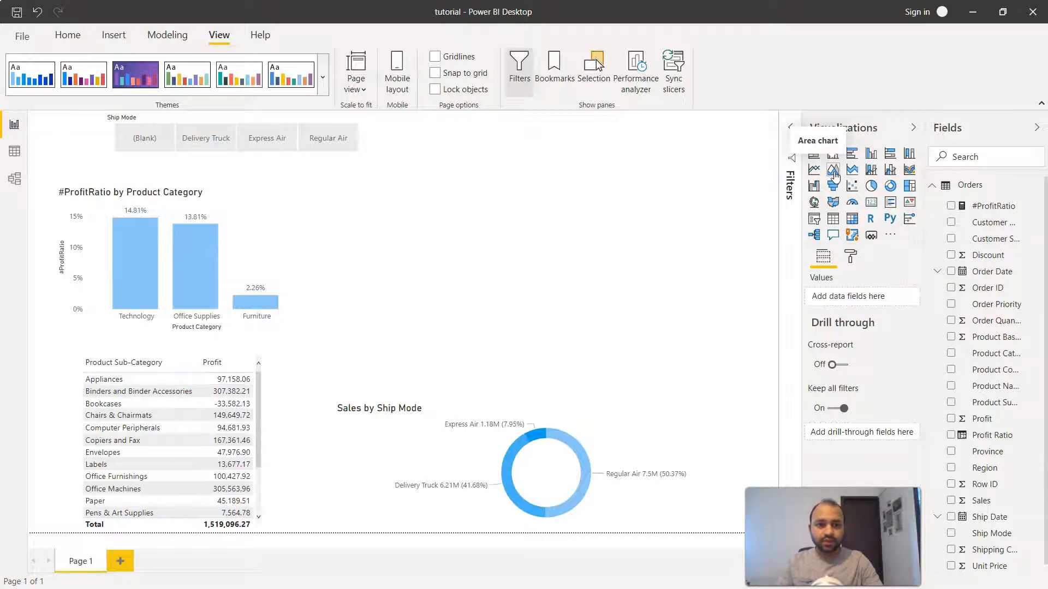
pyautogui.moveTo(556, 264)
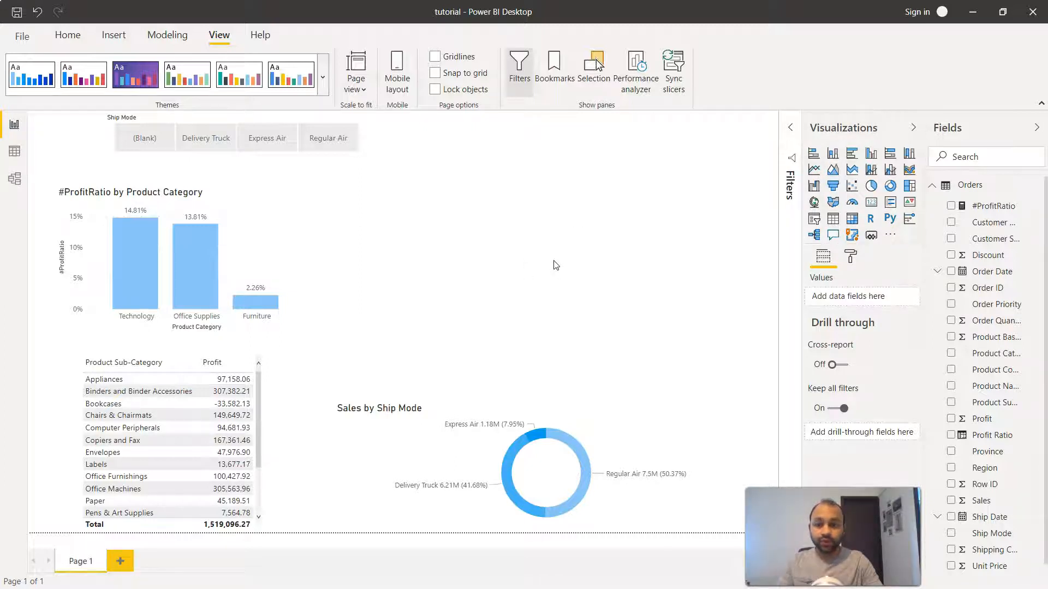
pyautogui.moveTo(711, 203)
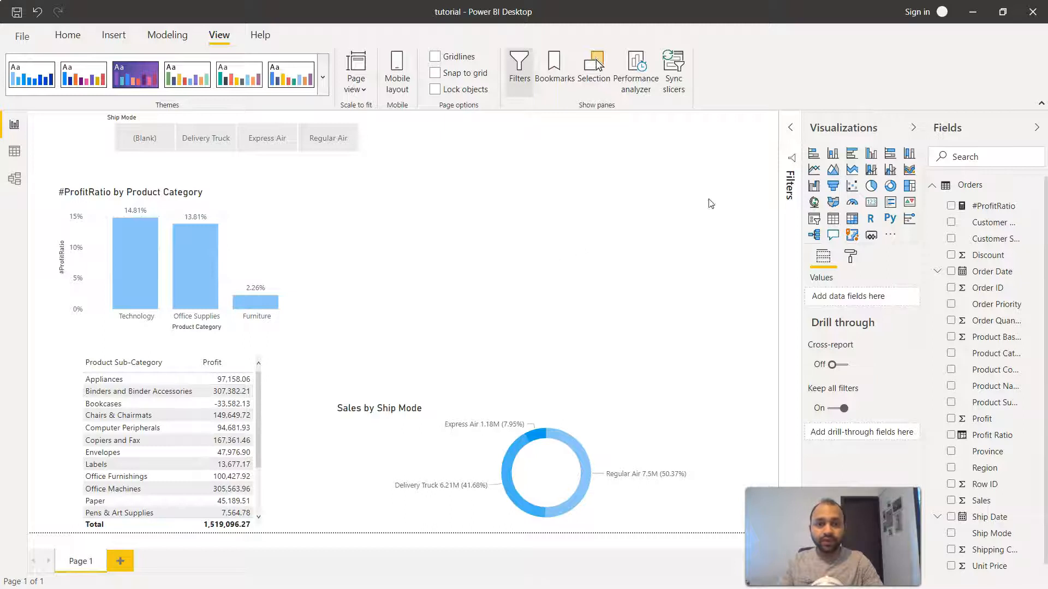
# Insert a blank Area chart visual from the Visualizations pane onto the report page
pyautogui.click(832, 169)
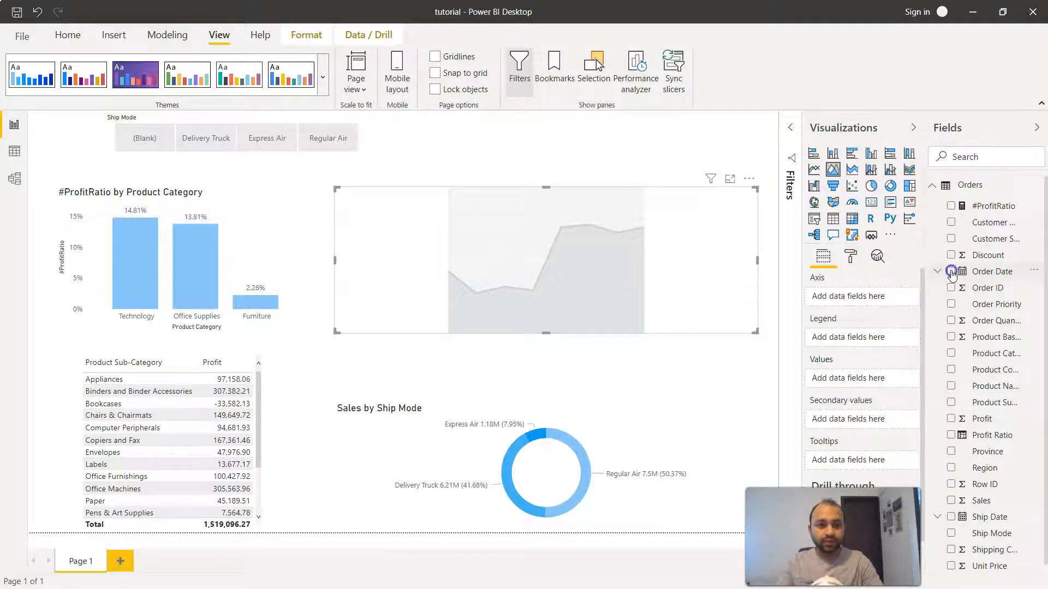
# Fill the area chart with Order Date on the axis, Product Category as legend and Sales as values
pyautogui.click(951, 270)
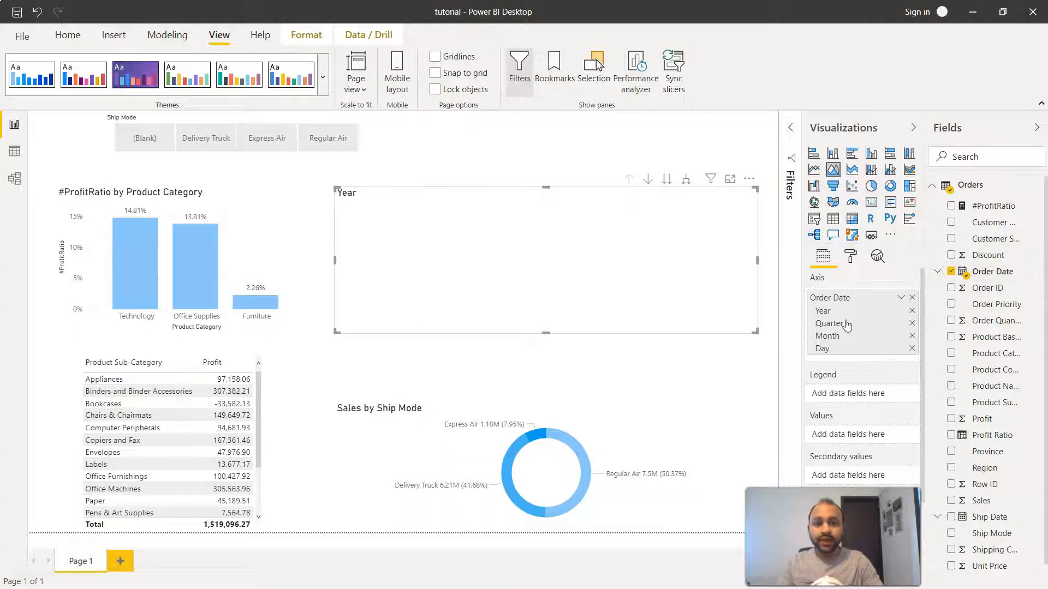
pyautogui.moveTo(830, 327)
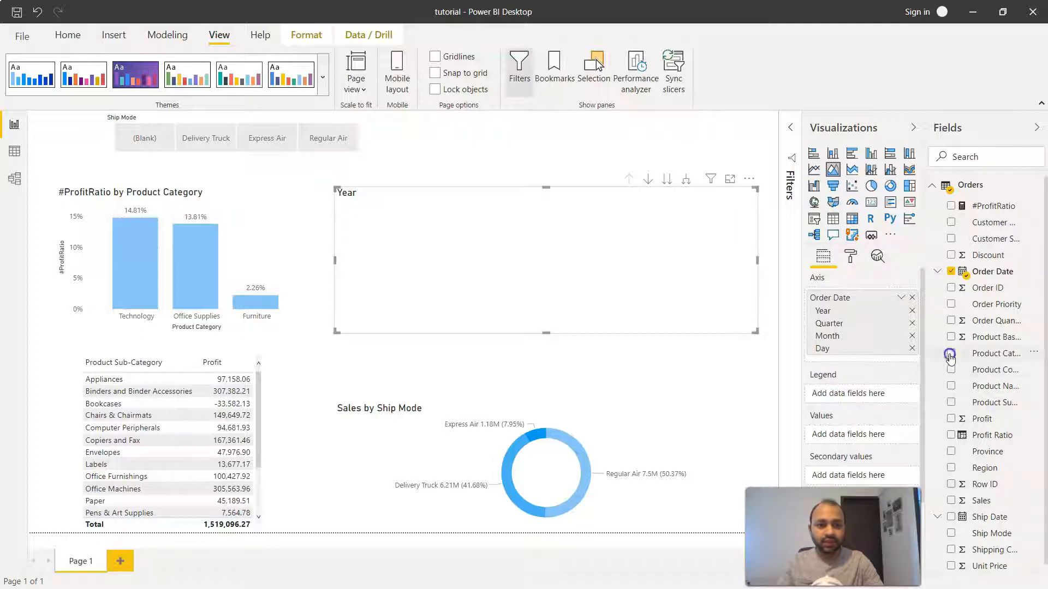
pyautogui.click(951, 353)
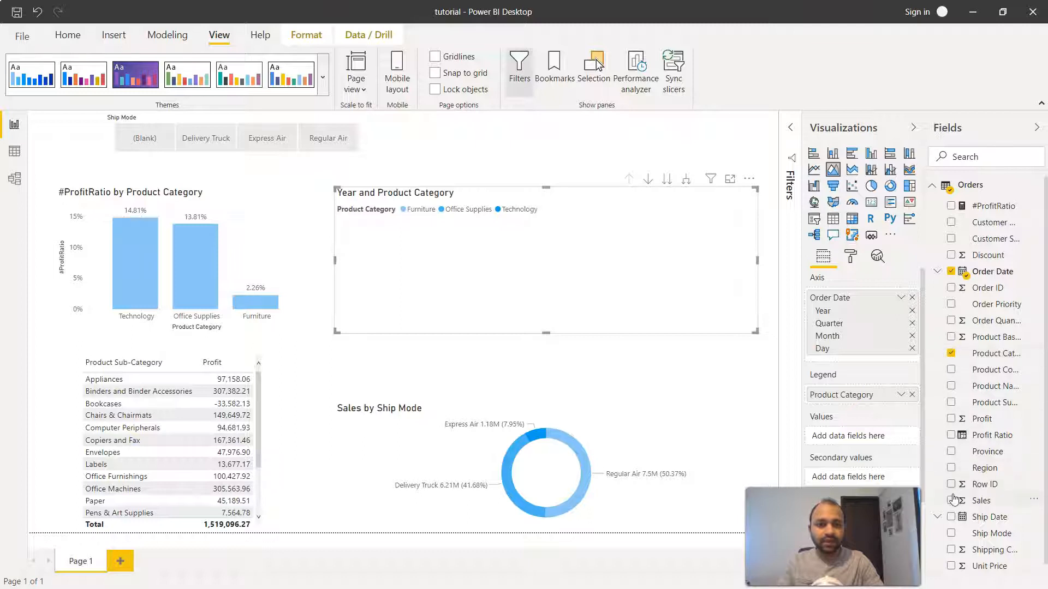
pyautogui.click(950, 500)
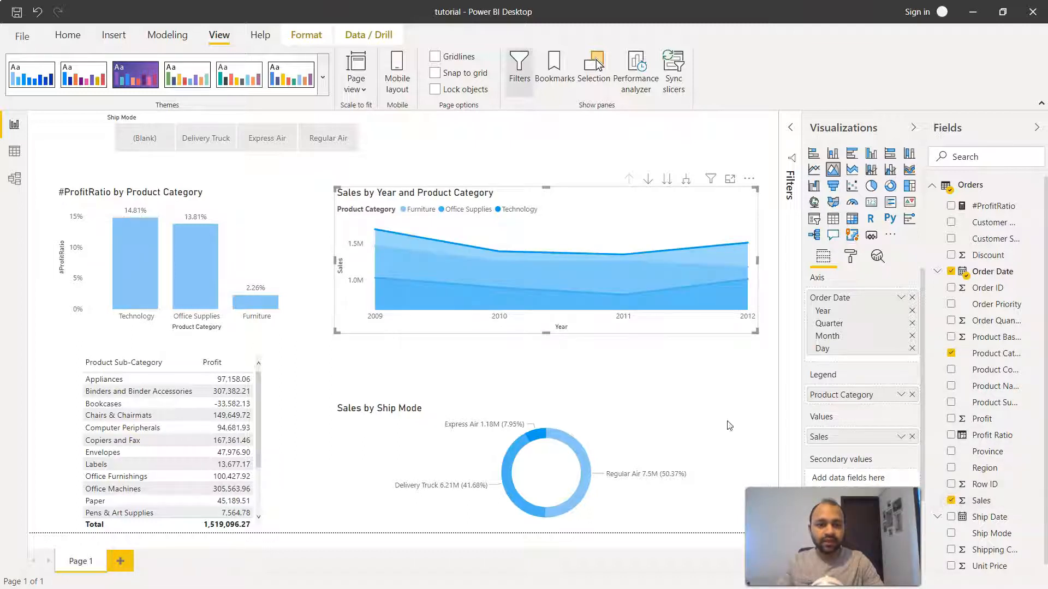
pyautogui.moveTo(624, 302)
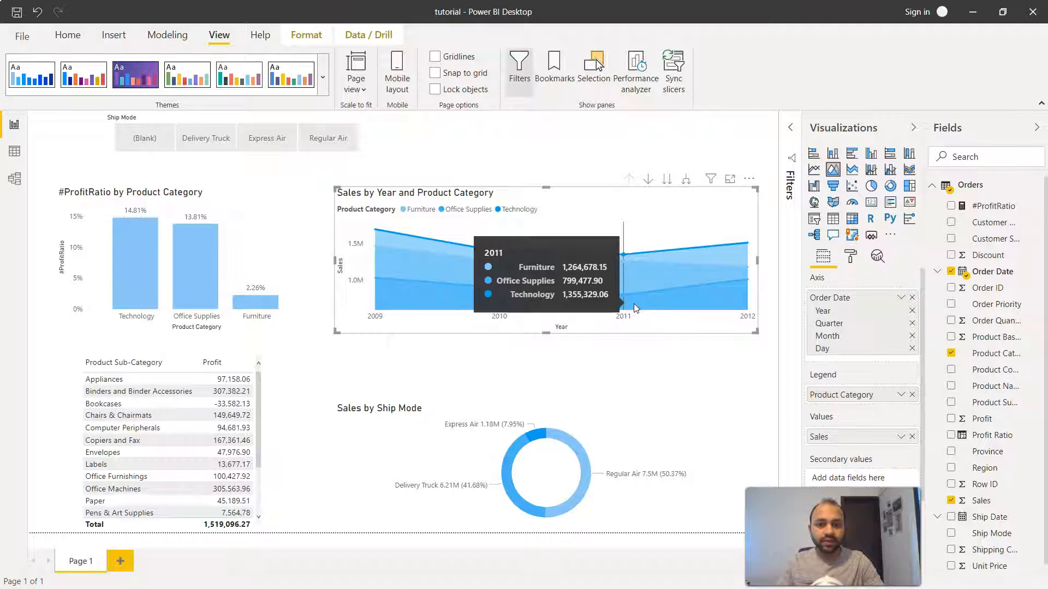
pyautogui.moveTo(730, 179)
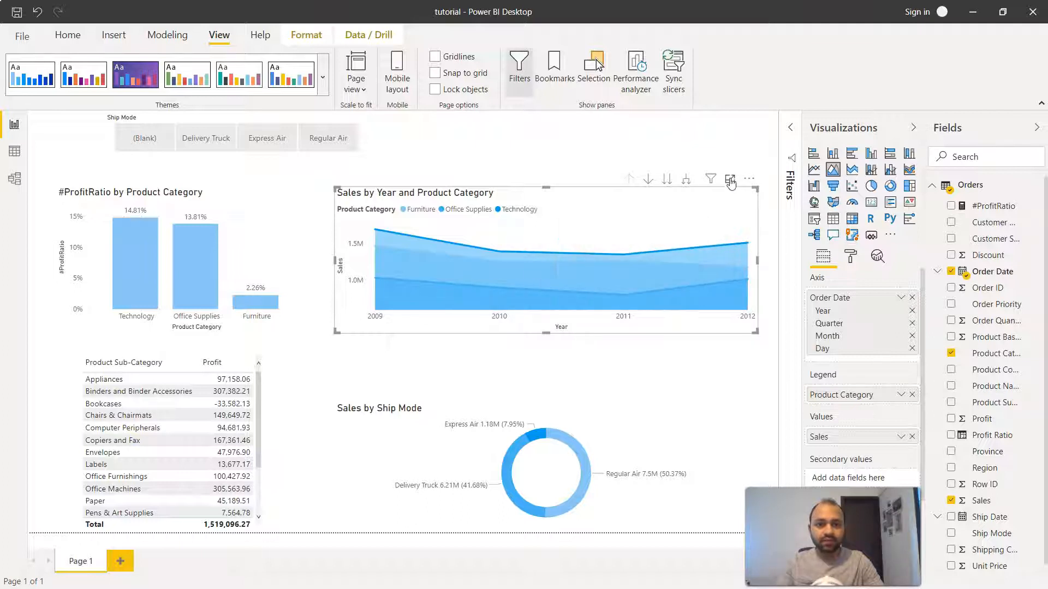
# Enlarge the Sales by Year and Product Category area chart in focus mode
pyautogui.click(730, 179)
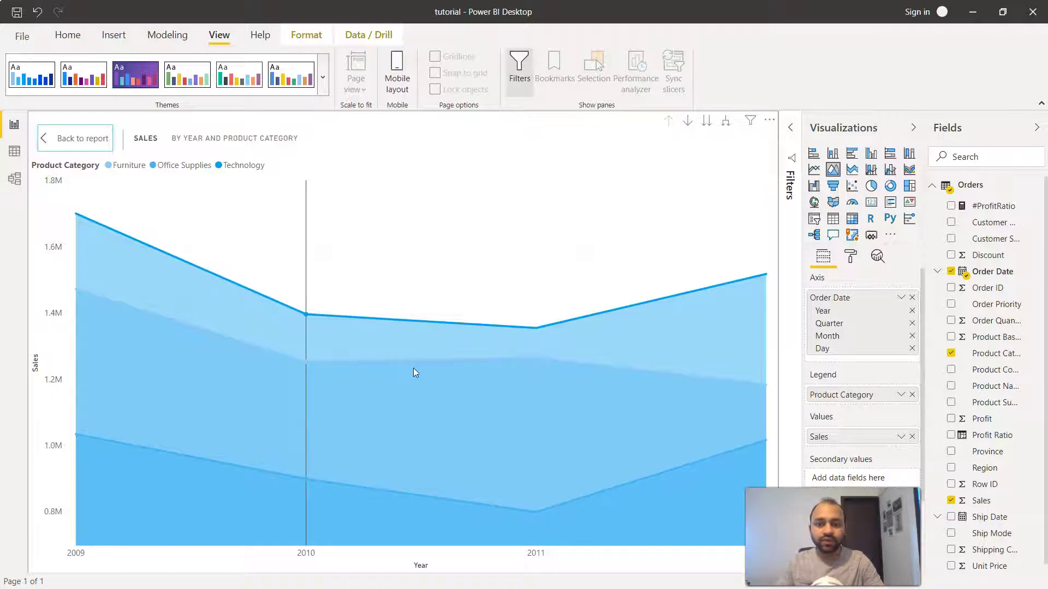
pyautogui.moveTo(74, 214)
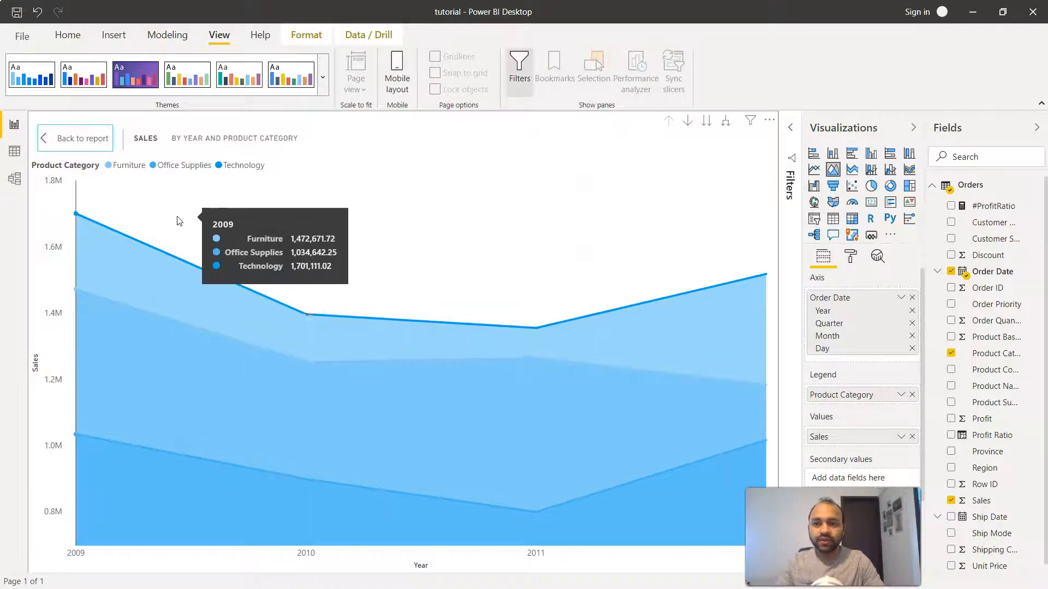
pyautogui.moveTo(173, 176)
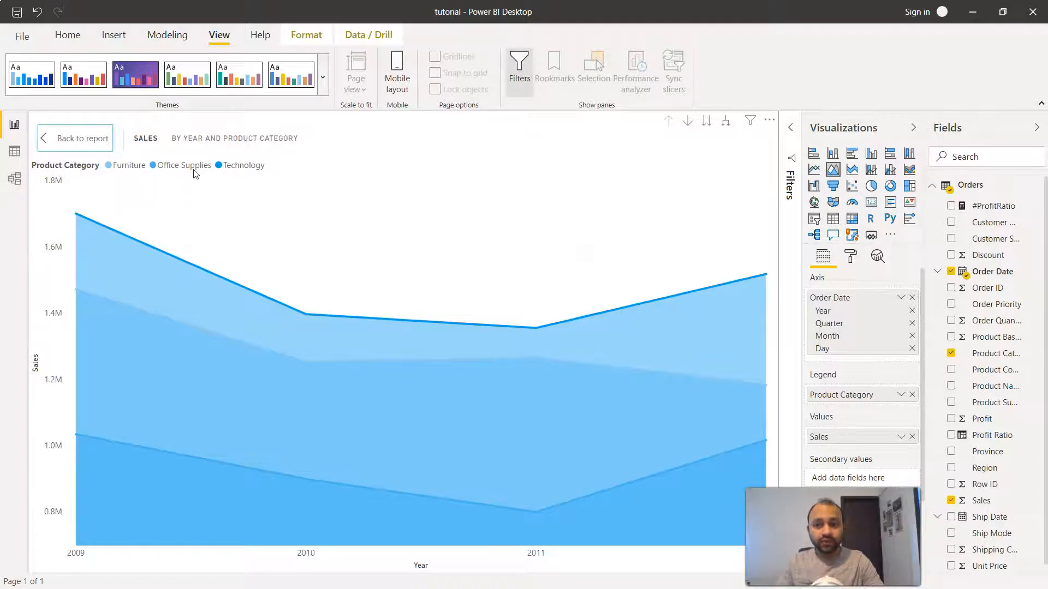
pyautogui.moveTo(233, 319)
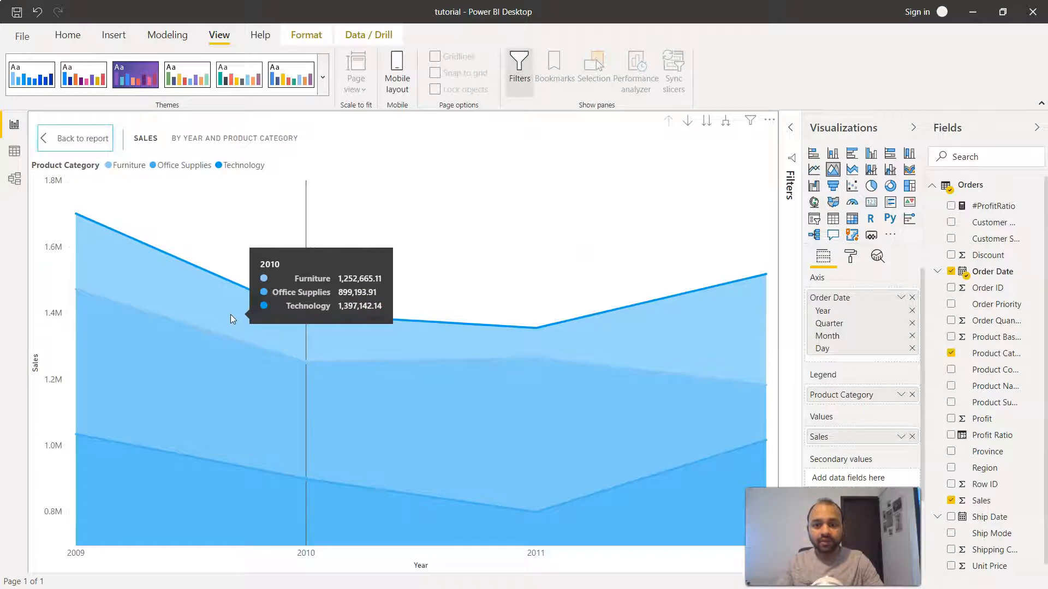
pyautogui.moveTo(296, 325)
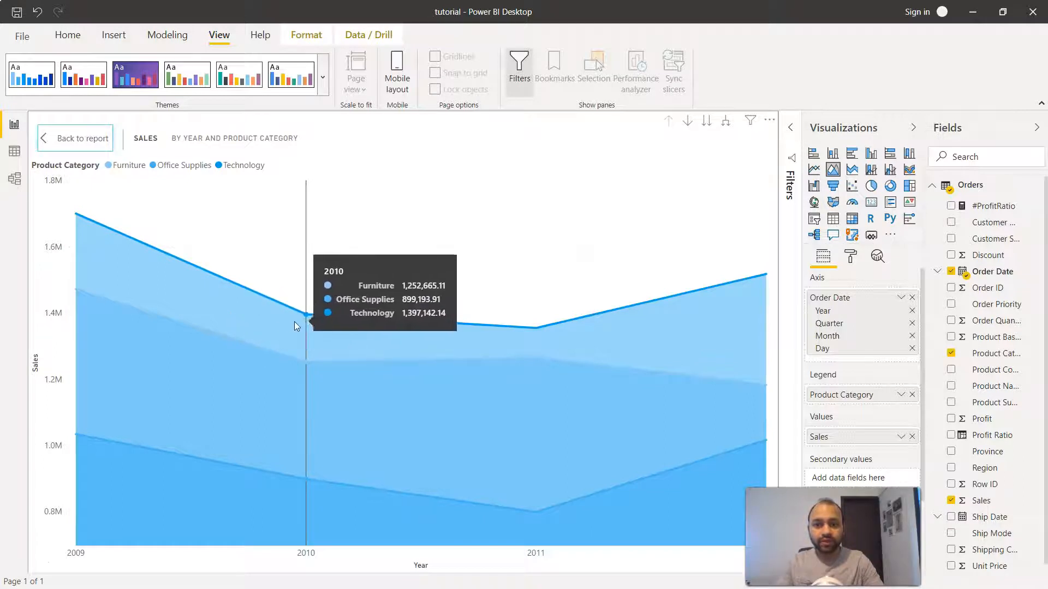
pyautogui.moveTo(547, 356)
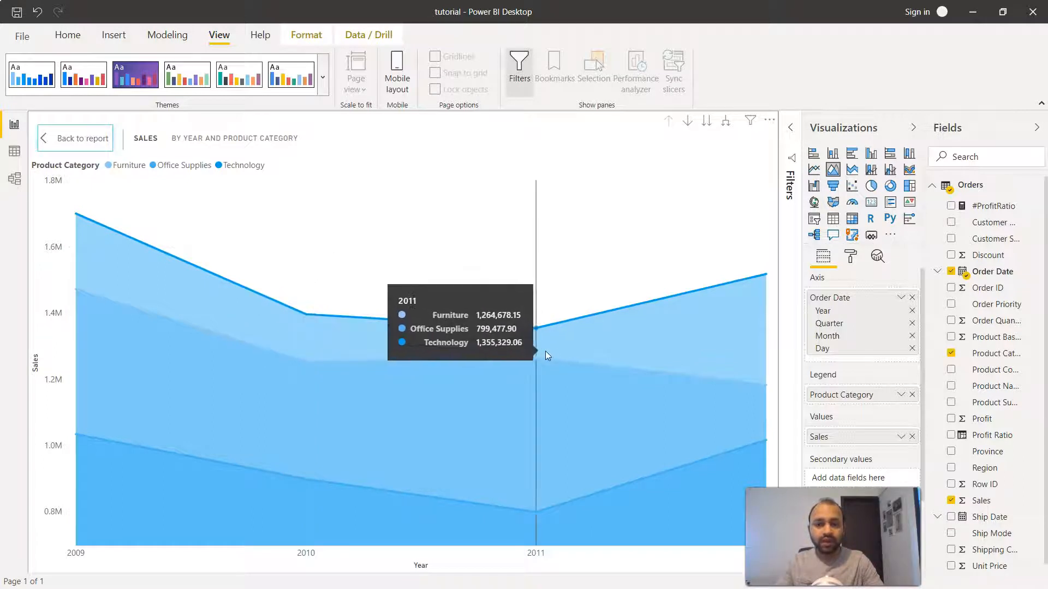
pyautogui.moveTo(752, 352)
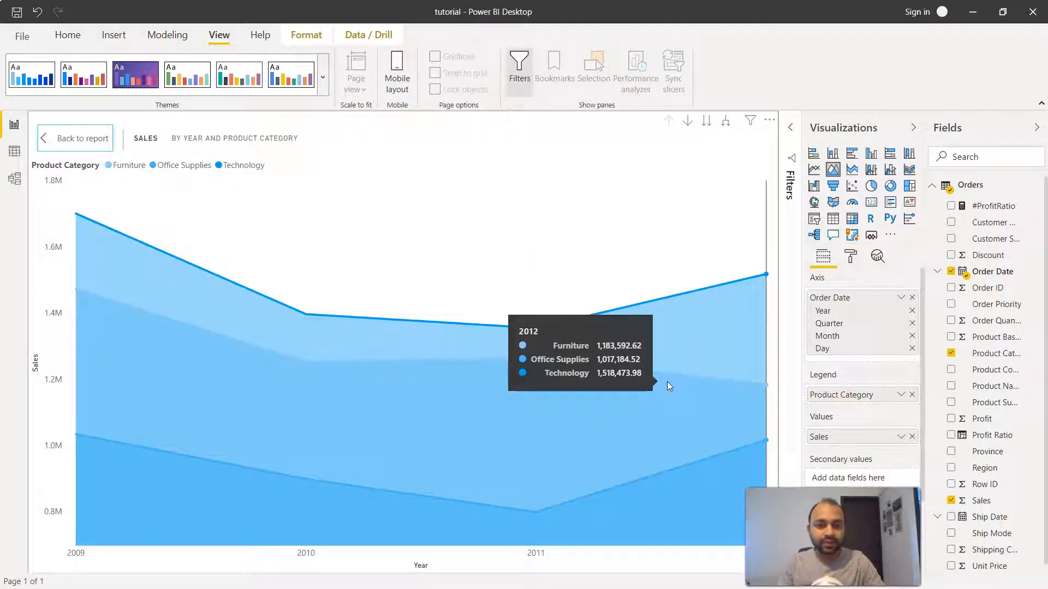
pyautogui.moveTo(688, 120)
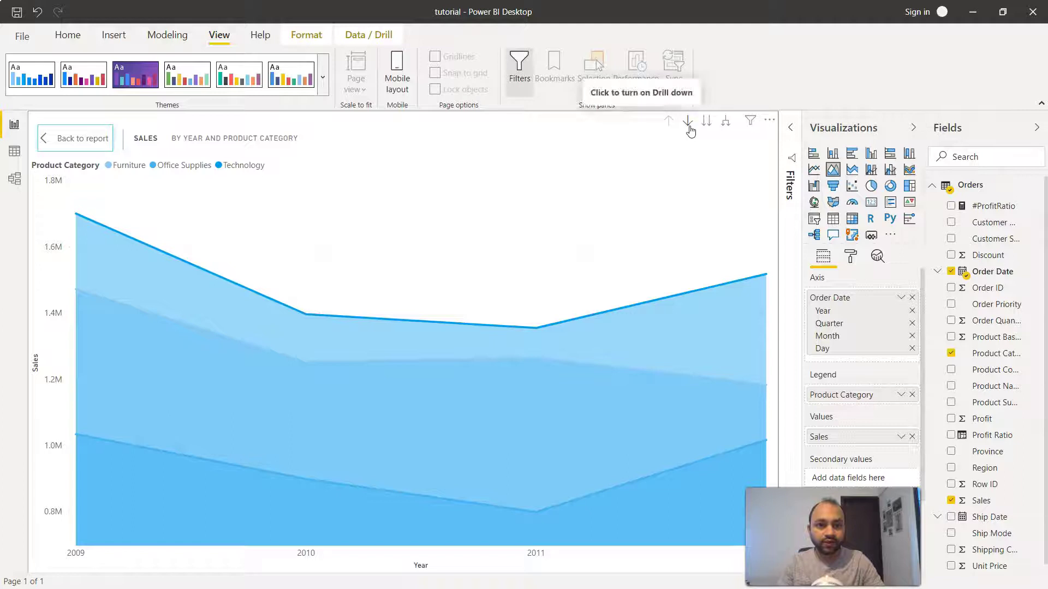
# Switch on drill-down mode so clicking a data point drills into it
pyautogui.click(688, 120)
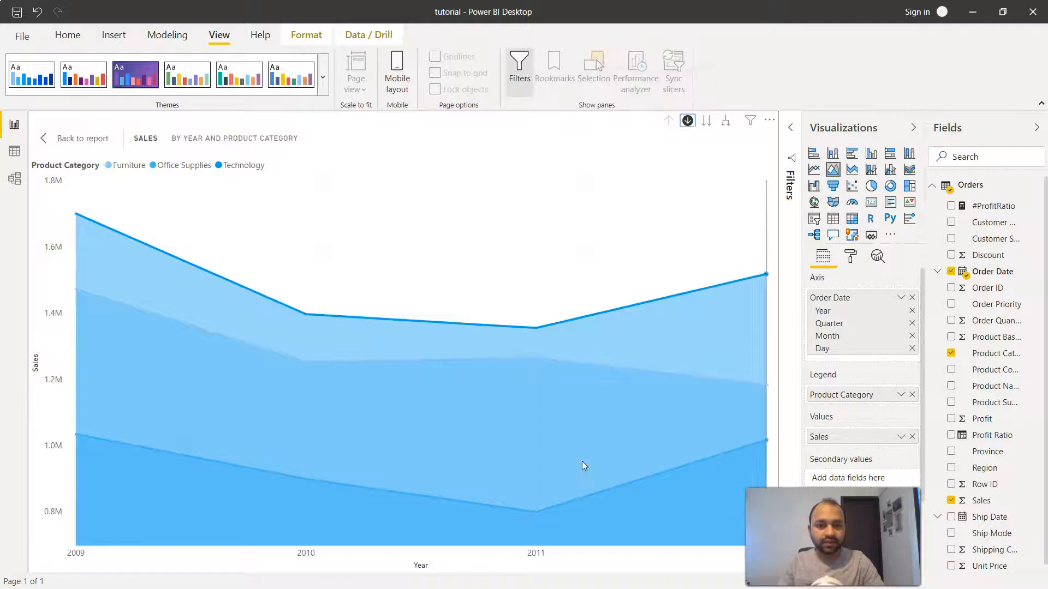
pyautogui.moveTo(537, 332)
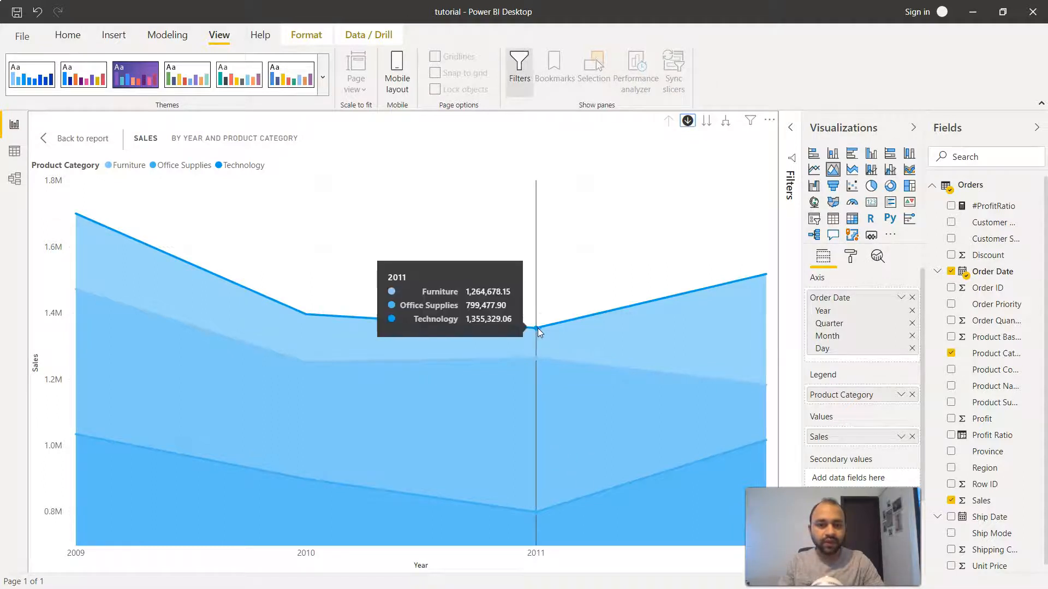
pyautogui.moveTo(766, 394)
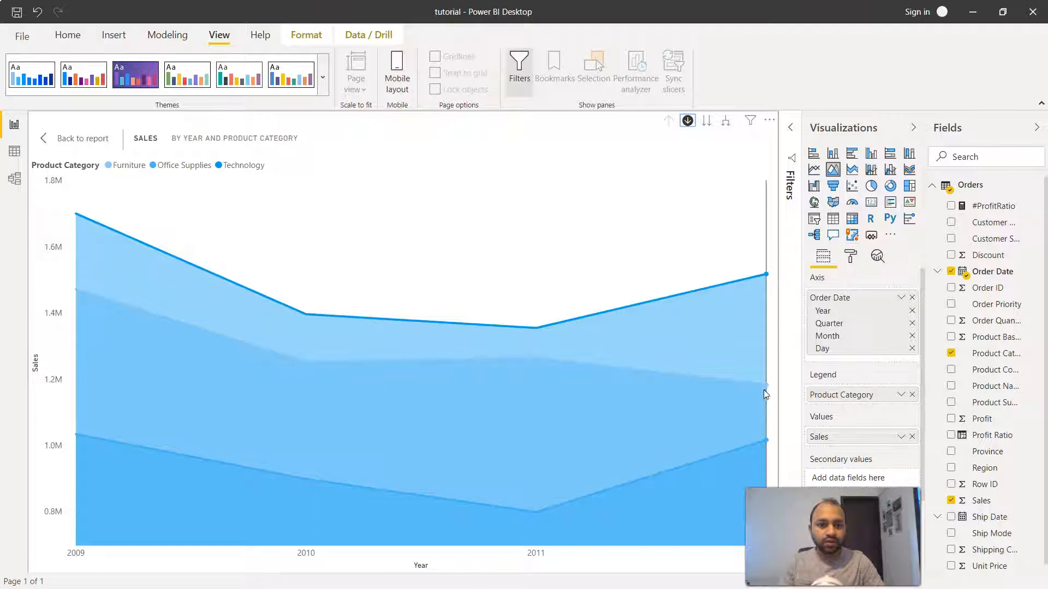
# Drill into 2012's quarters, then into the months of 2012 Qtr 2
pyautogui.click(688, 120)
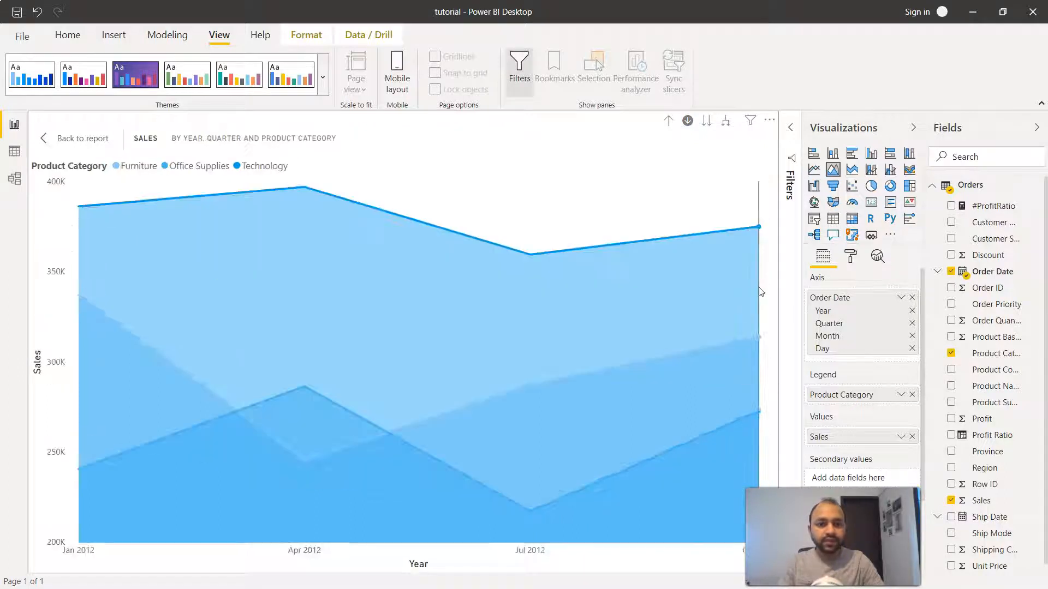
pyautogui.moveTo(531, 252)
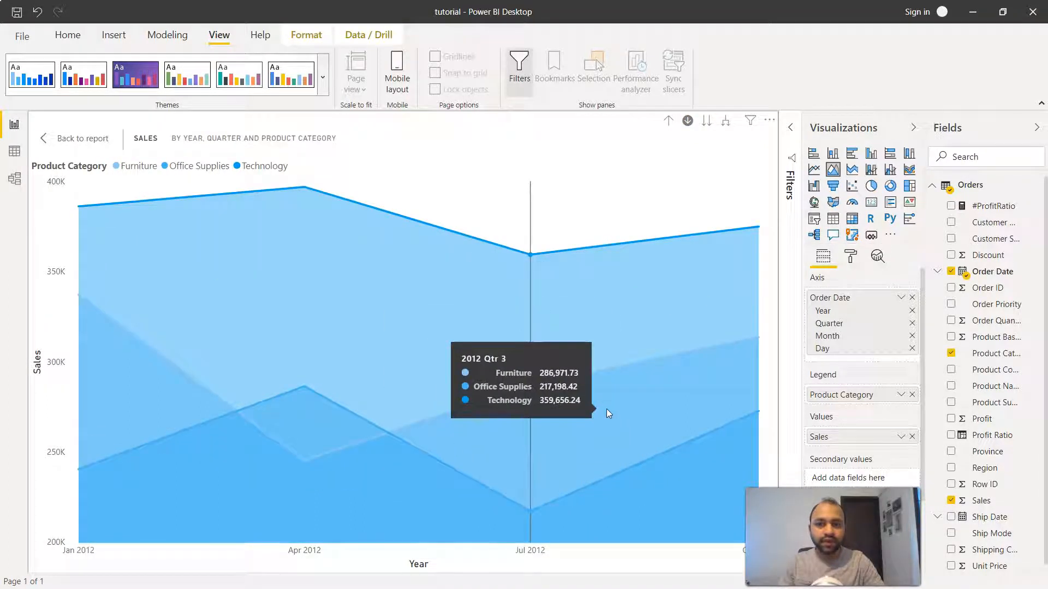
pyautogui.moveTo(307, 479)
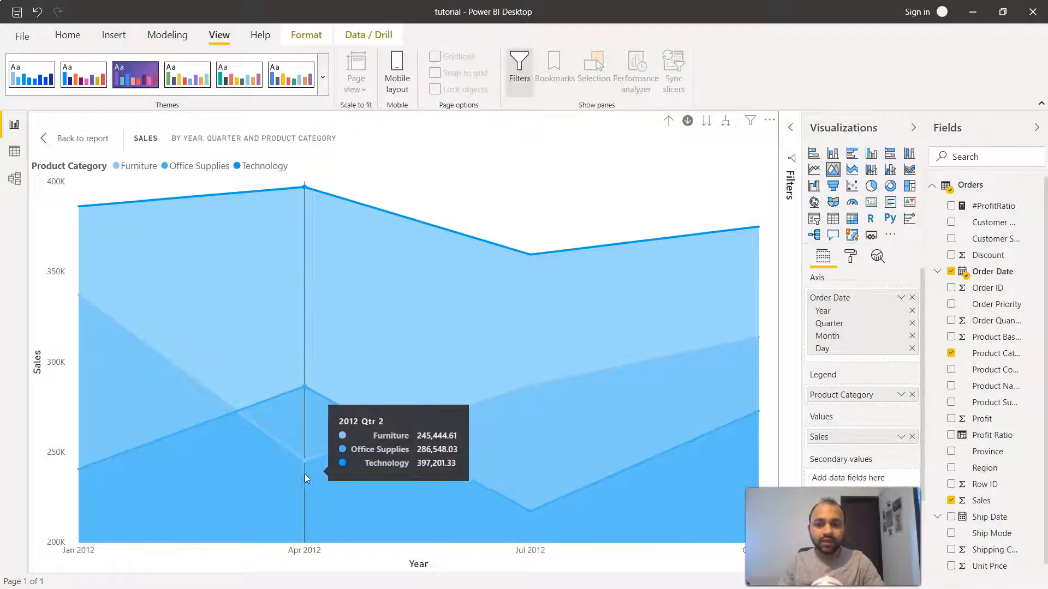
pyautogui.moveTo(297, 463)
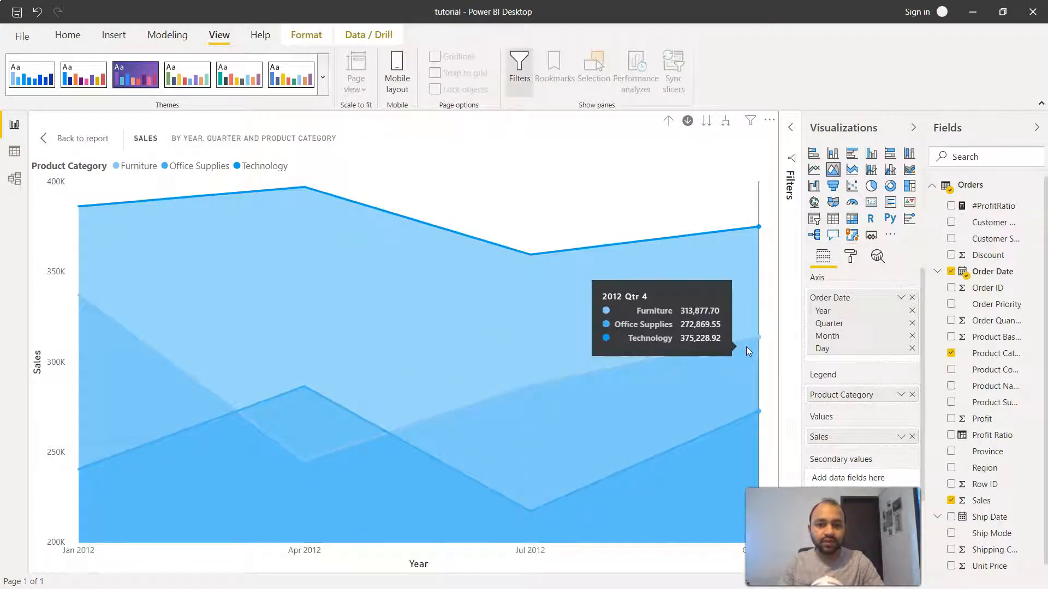
pyautogui.moveTo(385, 394)
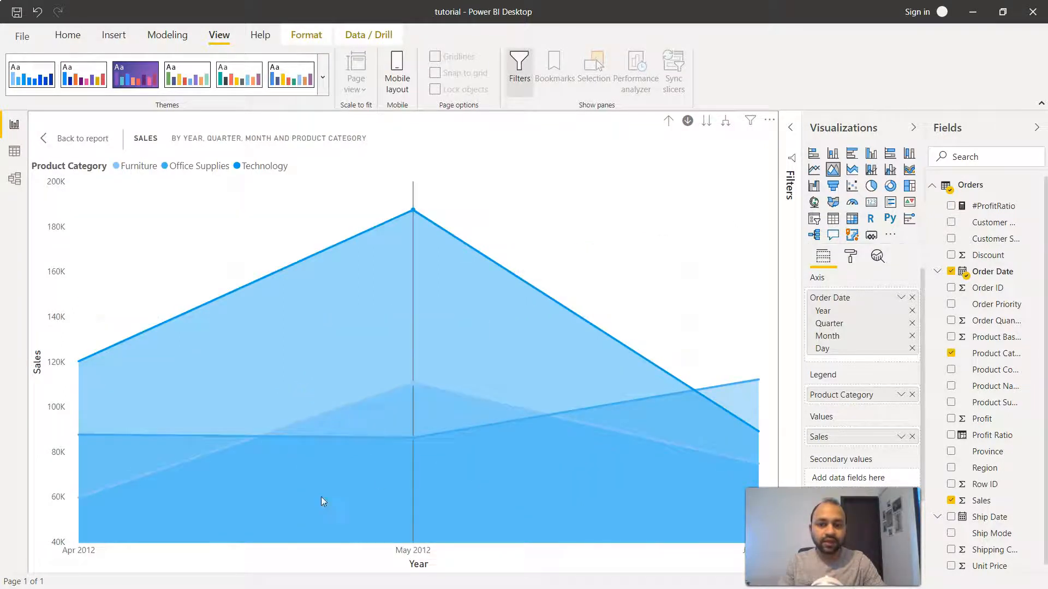
pyautogui.moveTo(105, 515)
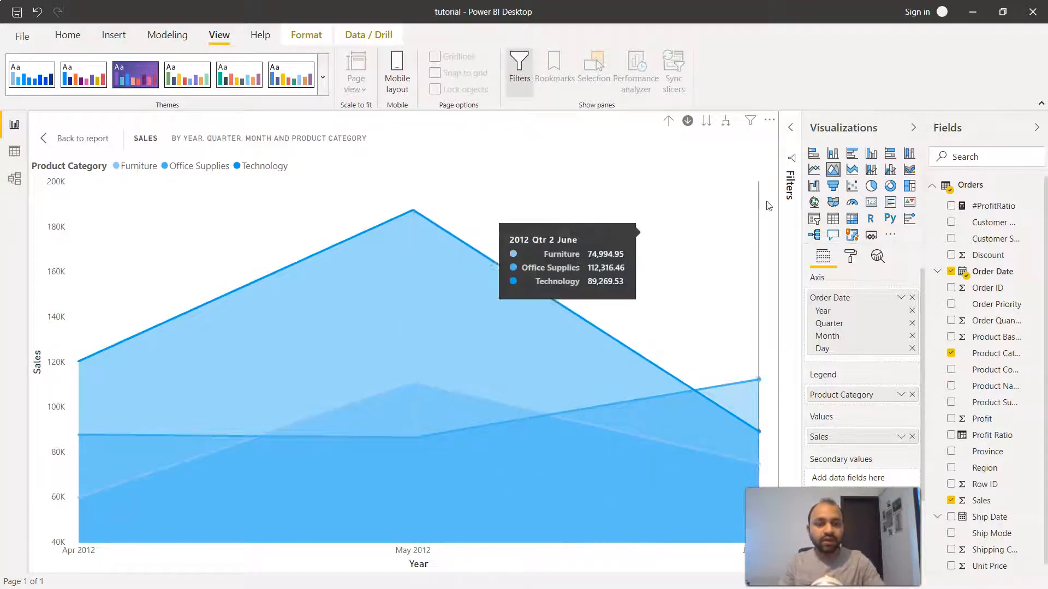
pyautogui.moveTo(709, 150)
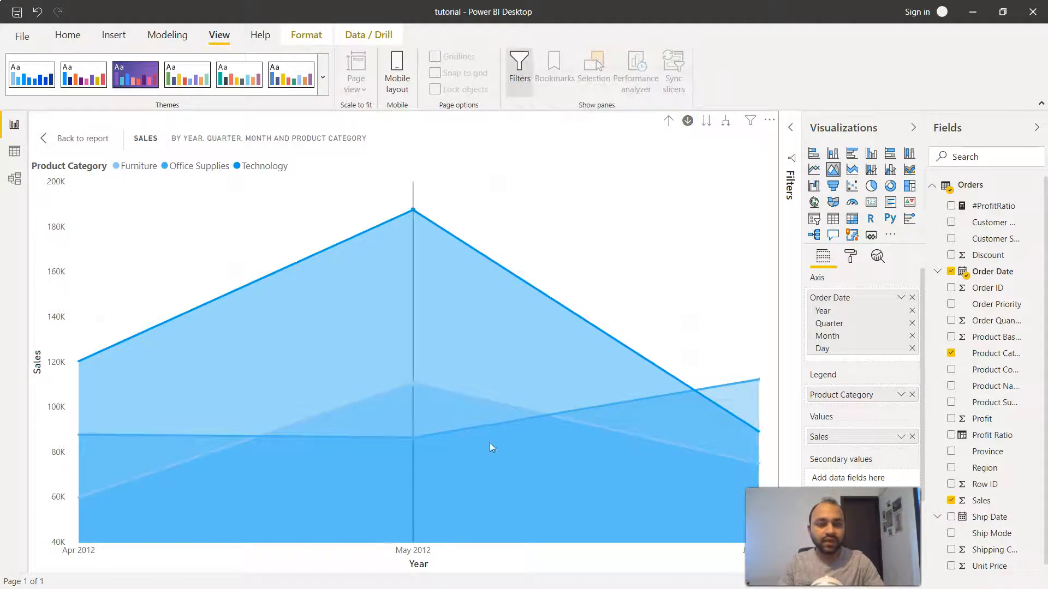
pyautogui.click(688, 120)
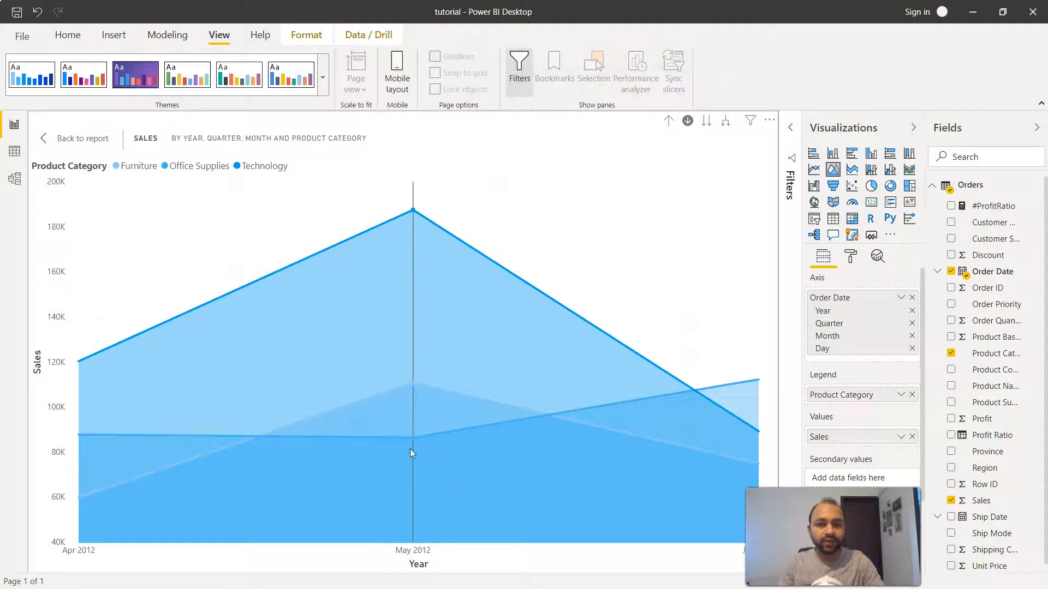
pyautogui.moveTo(411, 443)
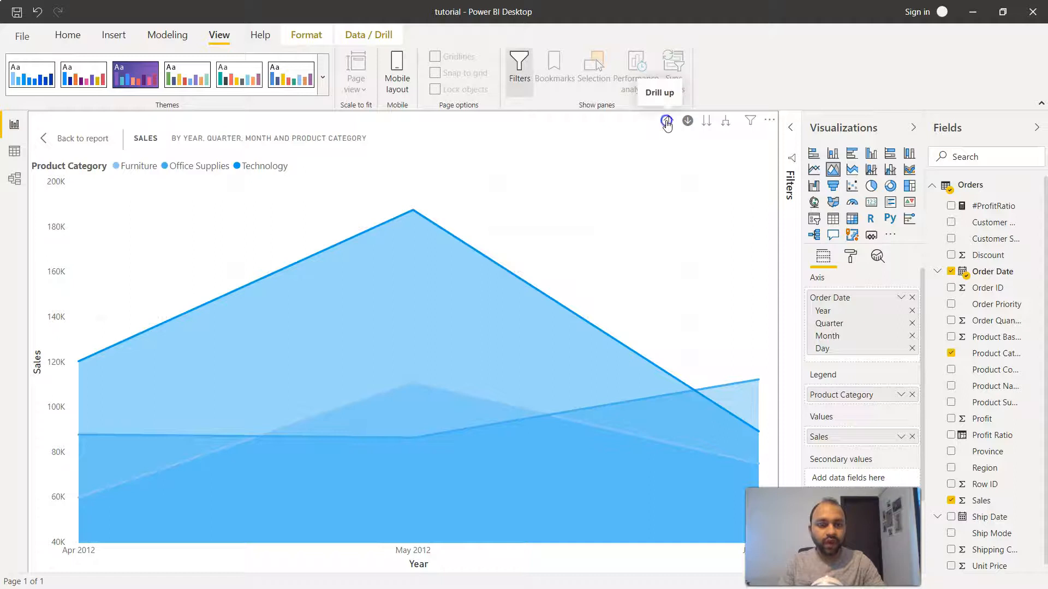
# Drill up twice, from months back to 2012's quarters and then to yearly totals
pyautogui.click(666, 120)
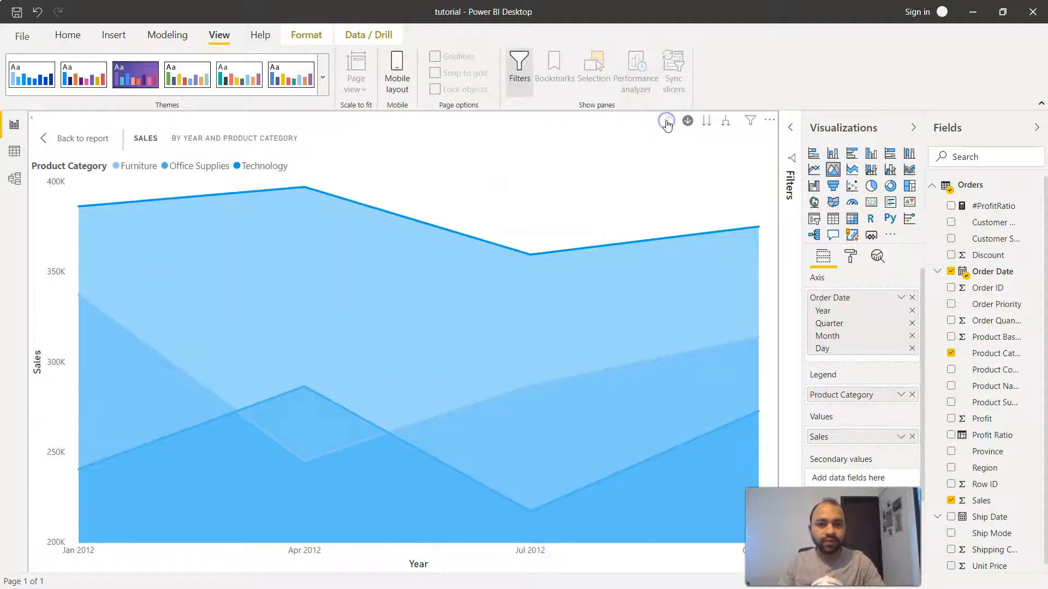
pyautogui.click(667, 120)
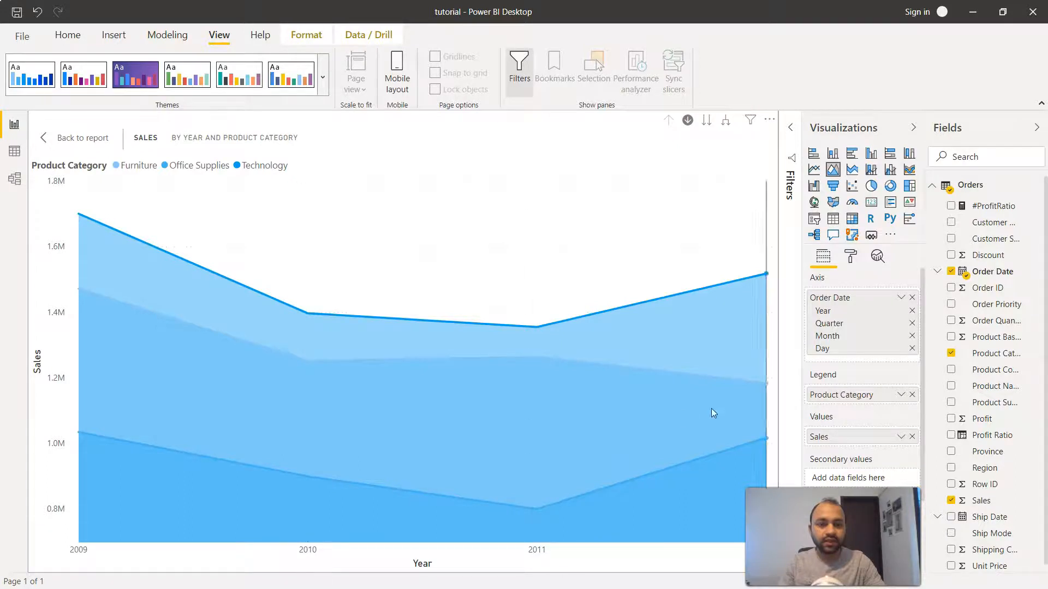
pyautogui.moveTo(824, 315)
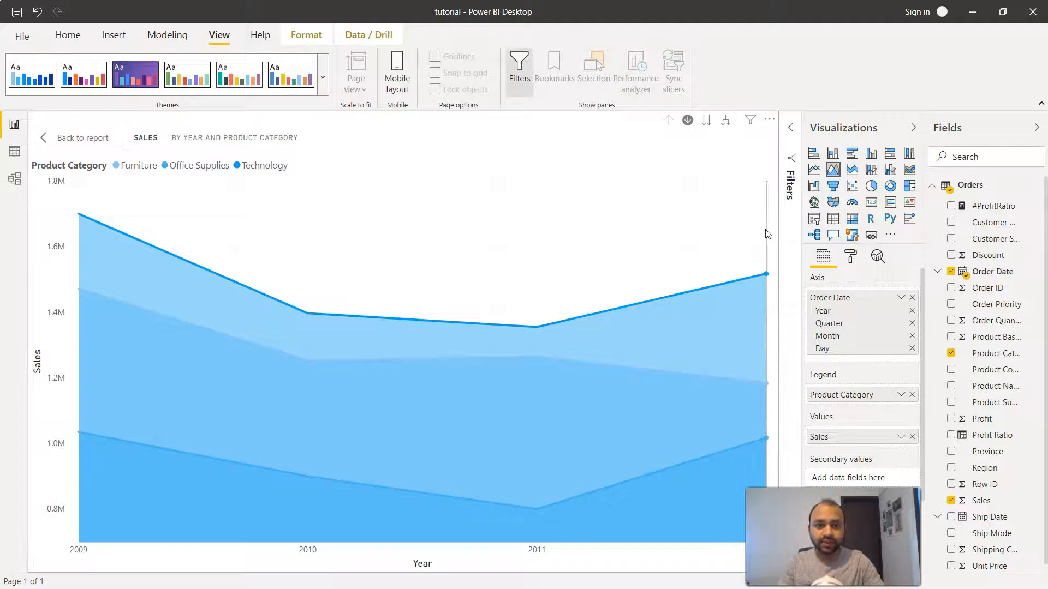
pyautogui.moveTo(707, 121)
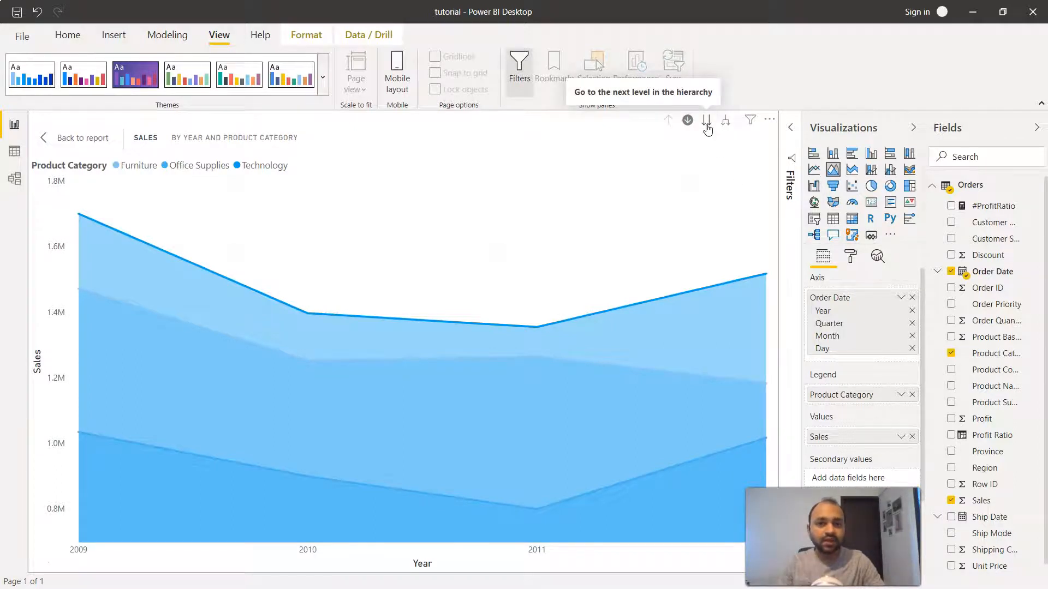
pyautogui.moveTo(507, 406)
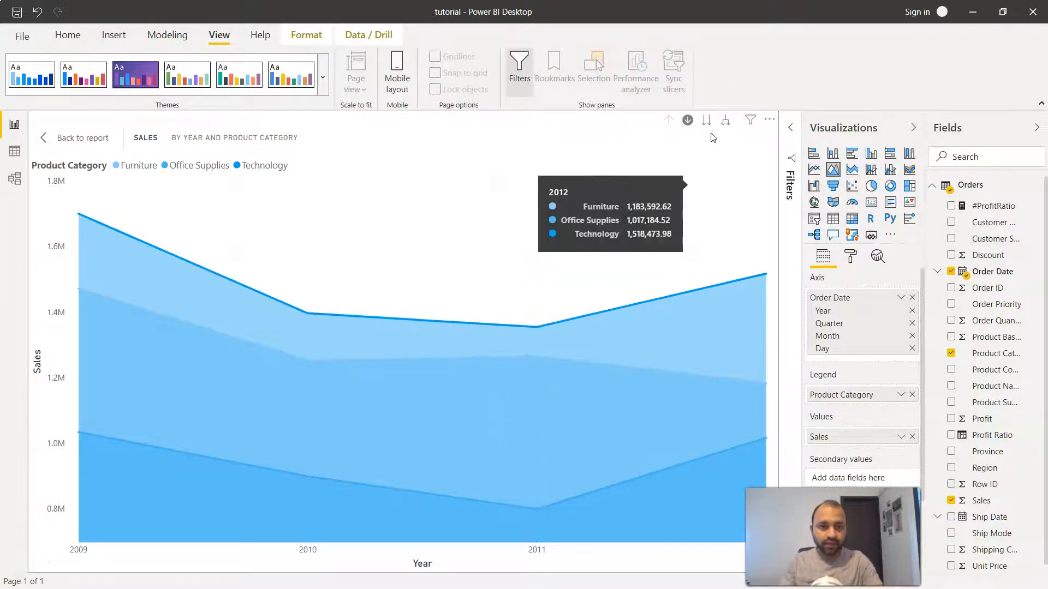
# Go to the next hierarchy level to show Sales by Qtr 1–Qtr 4 across all years
pyautogui.click(707, 120)
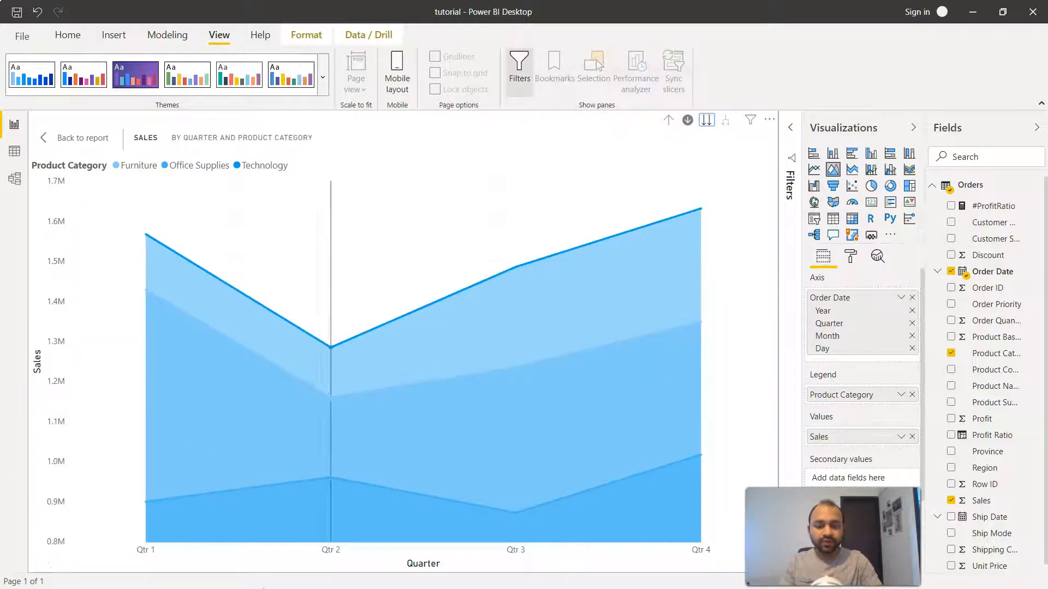
pyautogui.moveTo(151, 543)
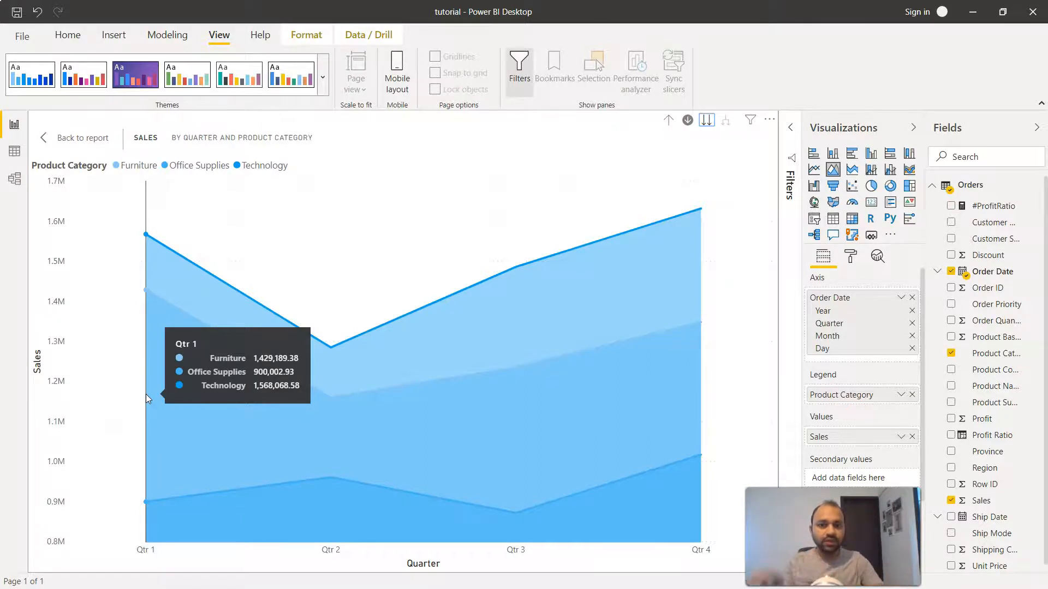
pyautogui.moveTo(329, 378)
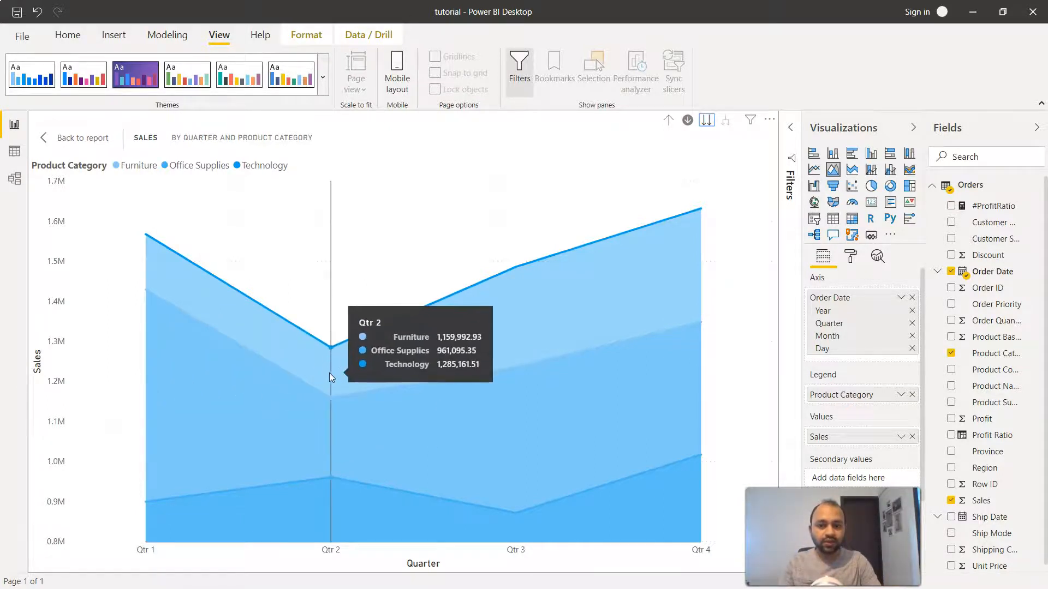
pyautogui.moveTo(516, 271)
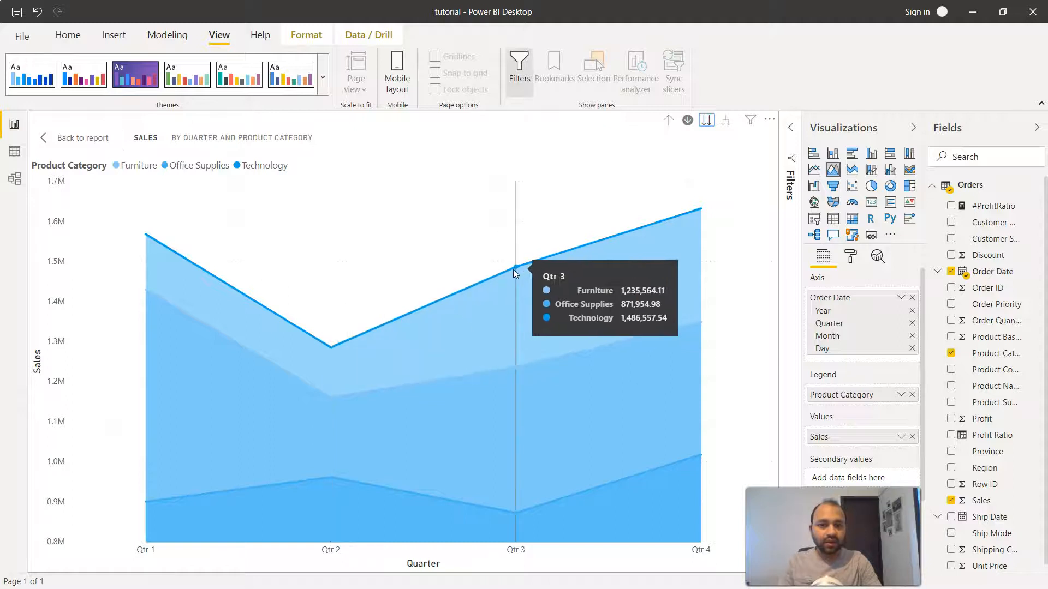
pyautogui.moveTo(675, 214)
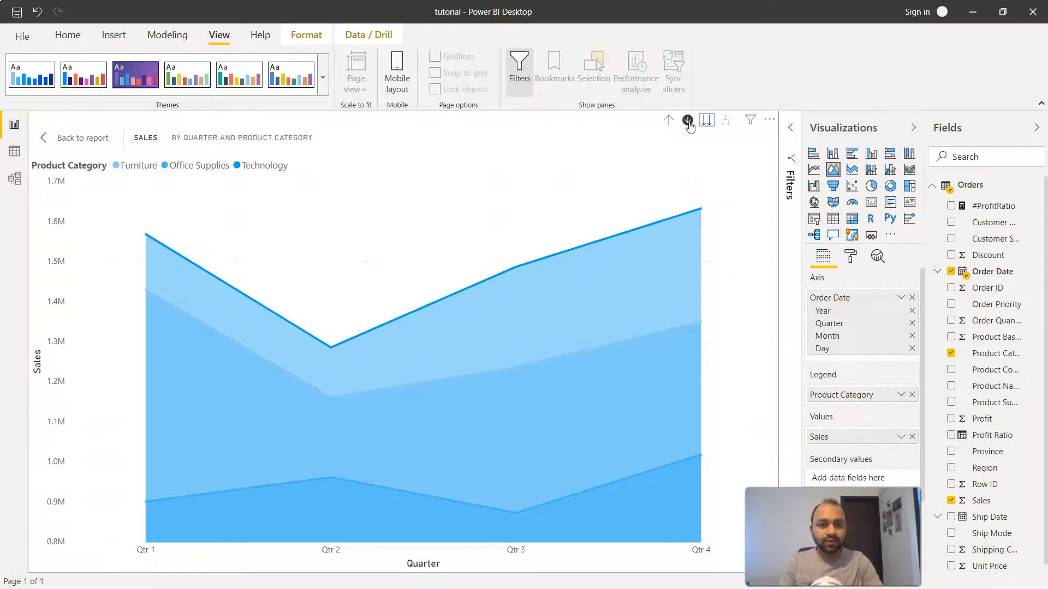
# Step down to month and day levels across all years, then drill back up to the yearly view
pyautogui.click(707, 120)
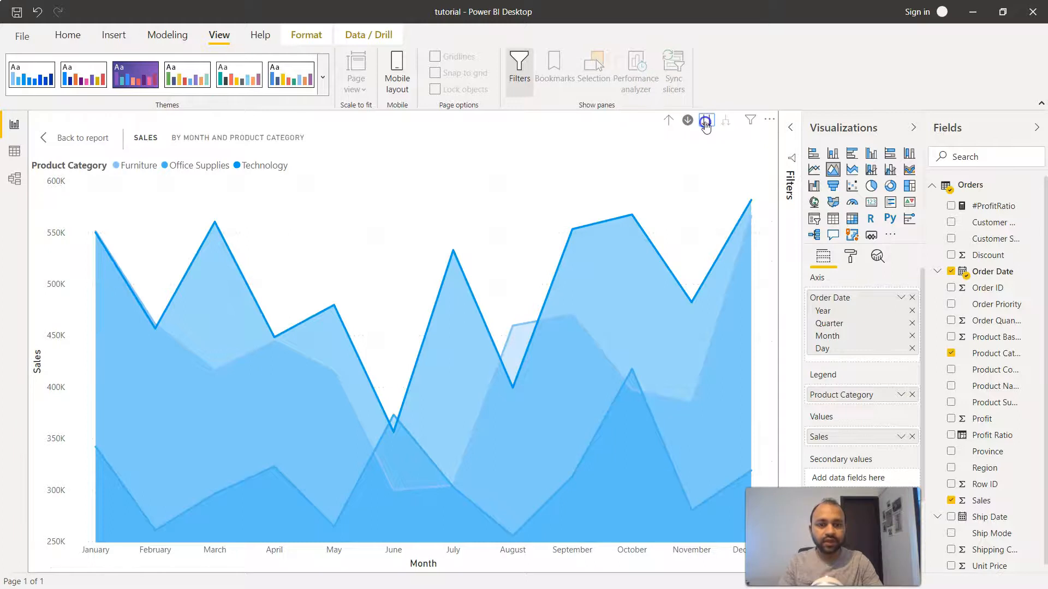
pyautogui.click(706, 120)
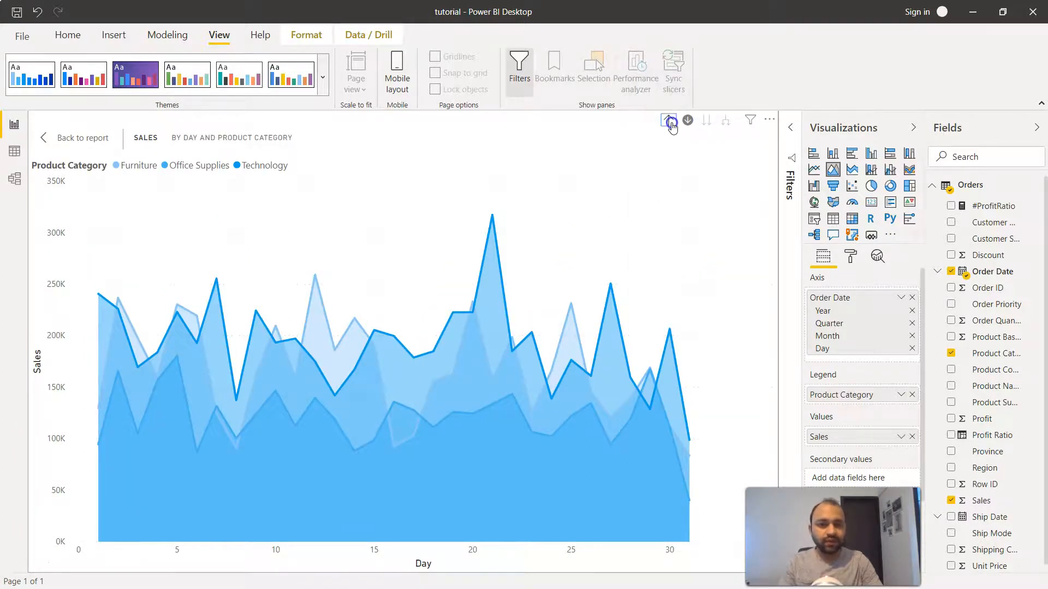
pyautogui.click(668, 120)
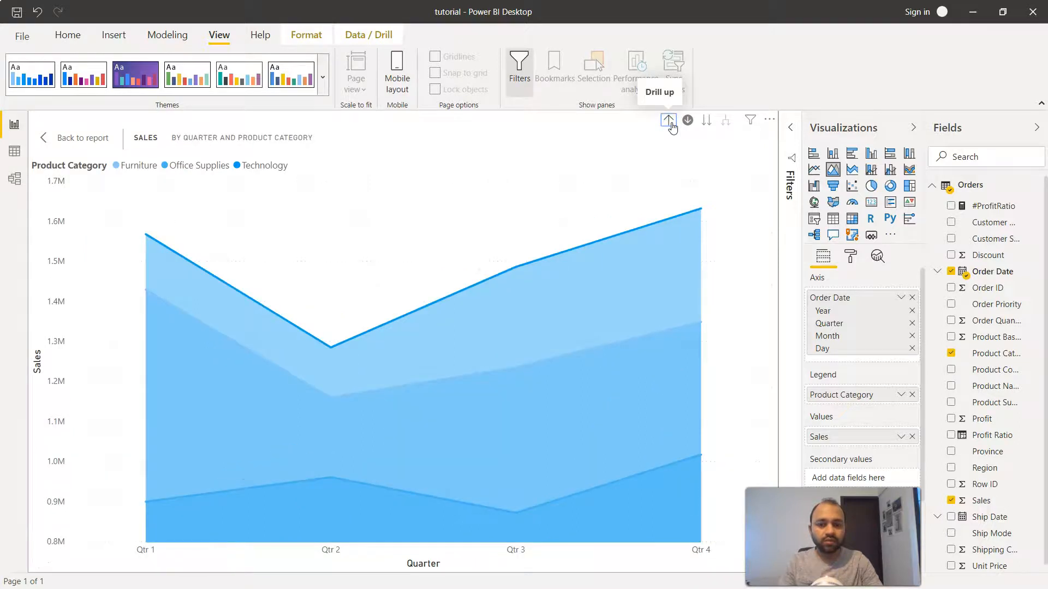
pyautogui.click(668, 120)
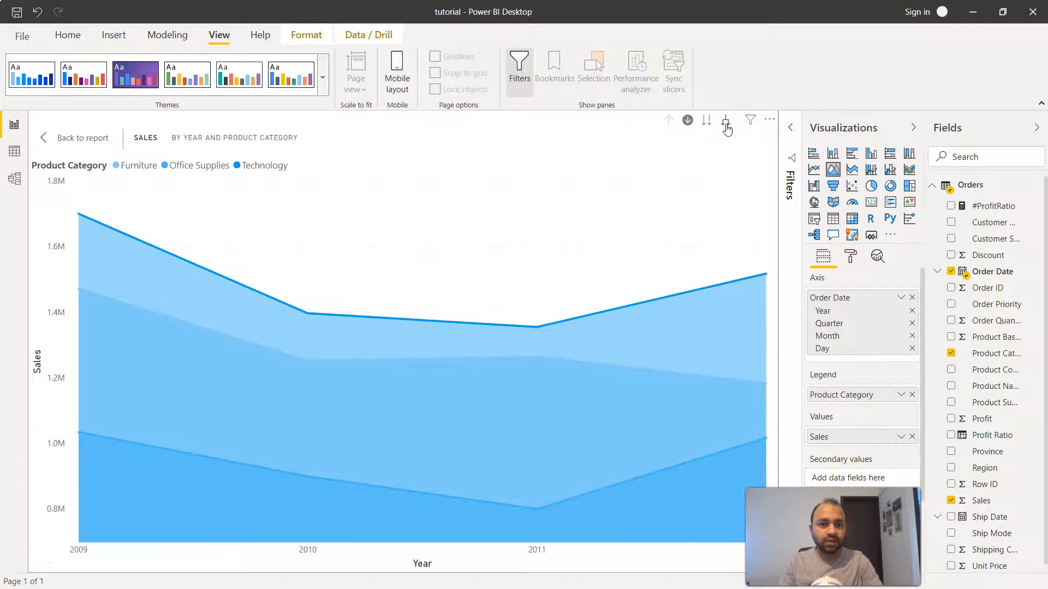
pyautogui.moveTo(727, 120)
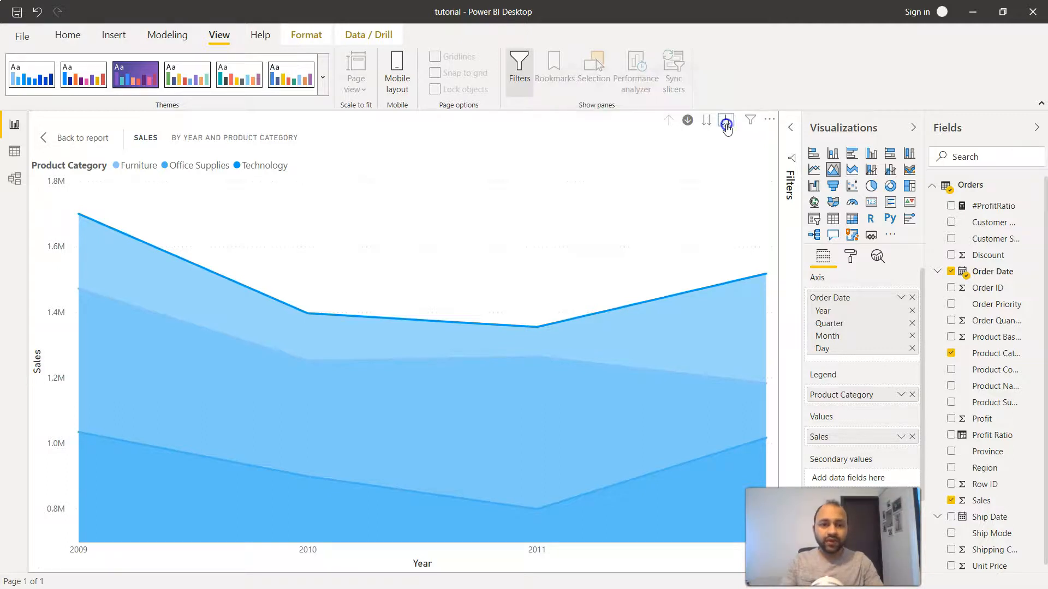
# Expand all years down one level into a continuous 2009–2012 year-and-quarter timeline
pyautogui.click(725, 120)
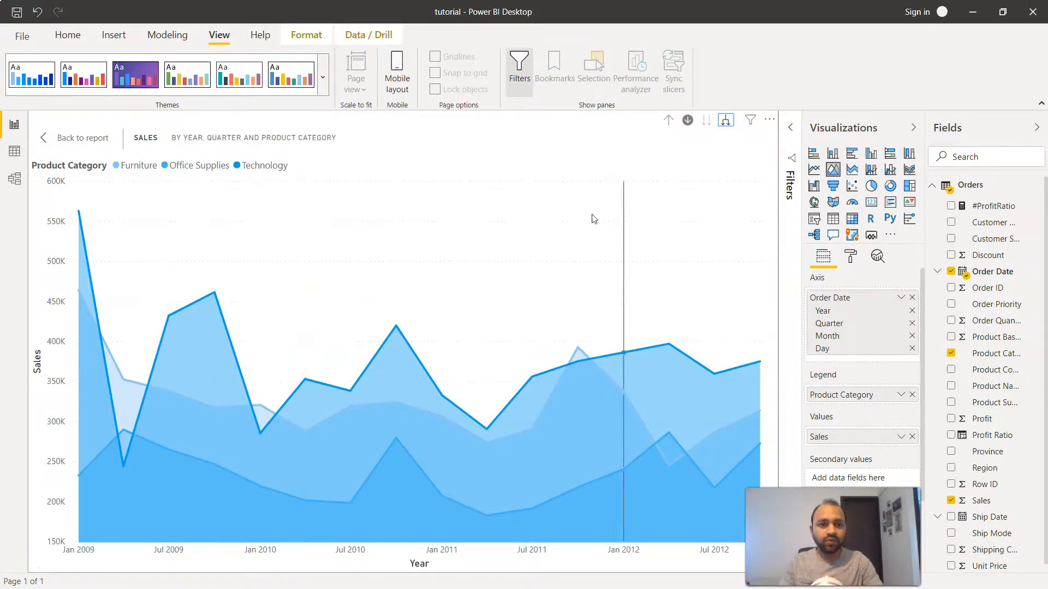
pyautogui.moveTo(725, 120)
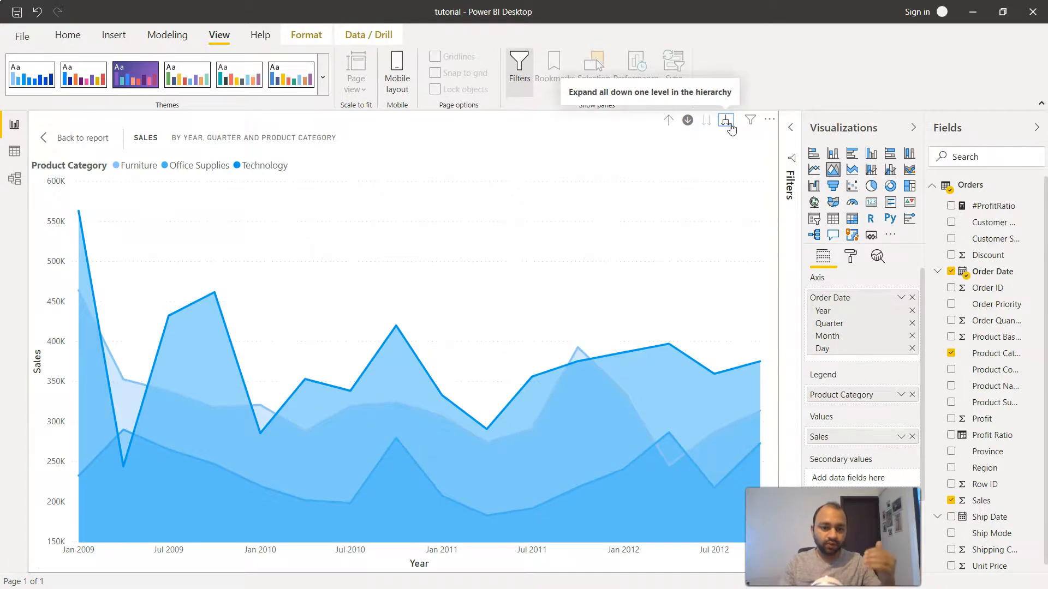